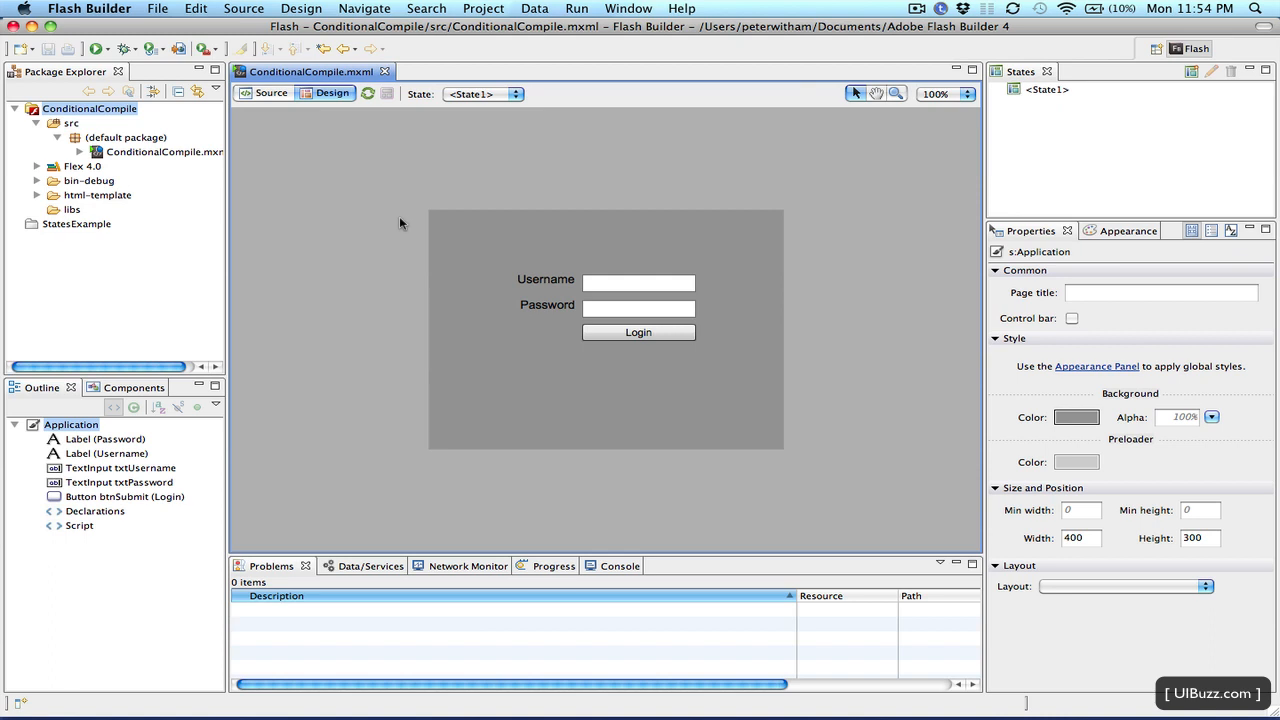
mouse_move(368, 197)
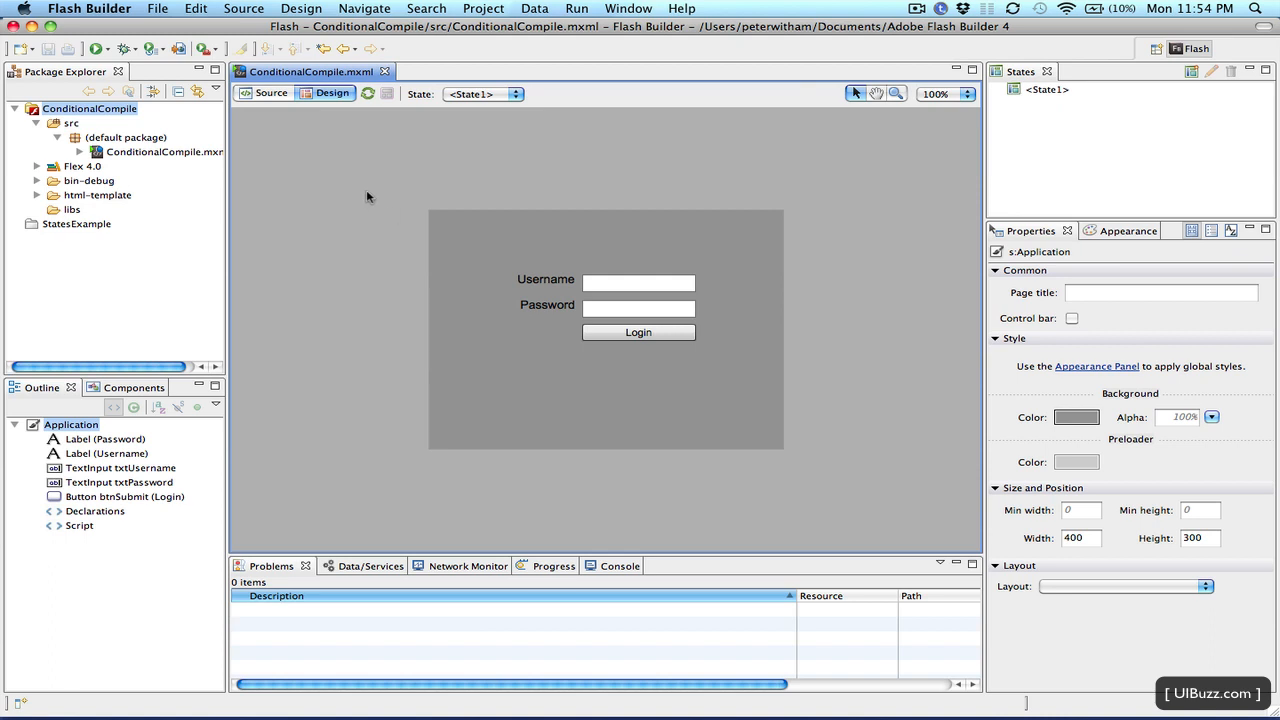
mouse_move(538, 287)
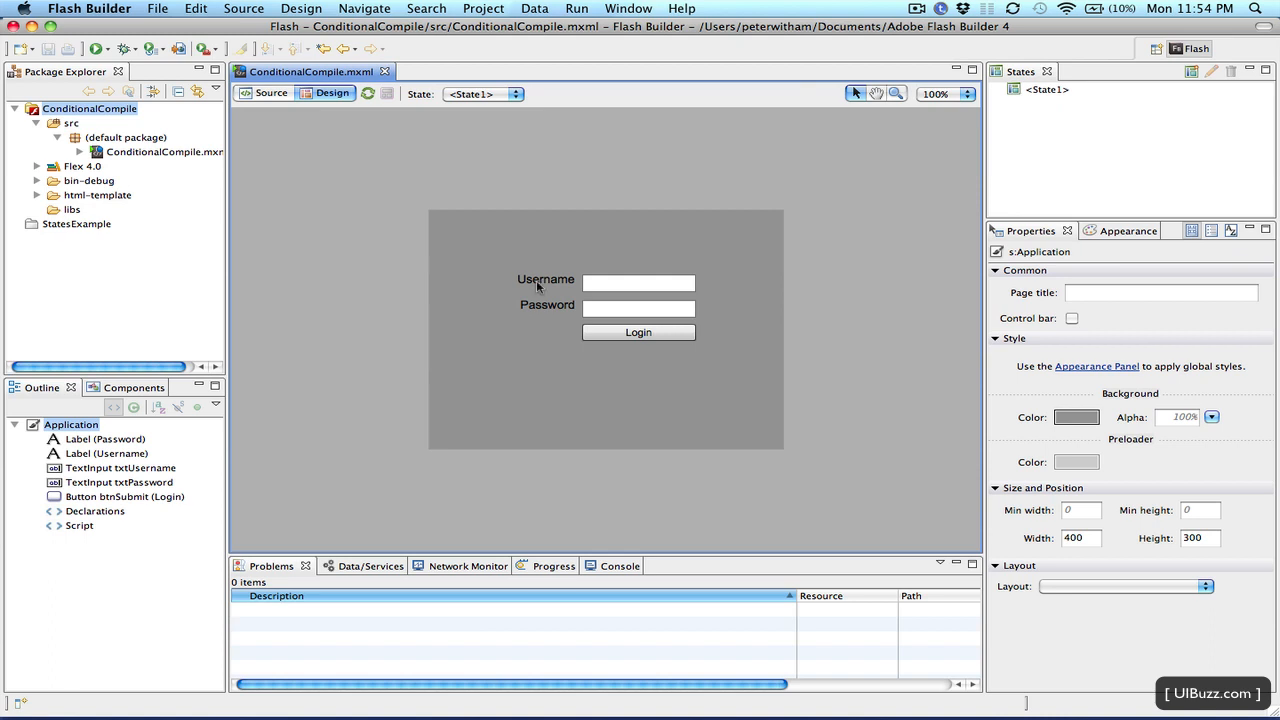
mouse_move(640, 292)
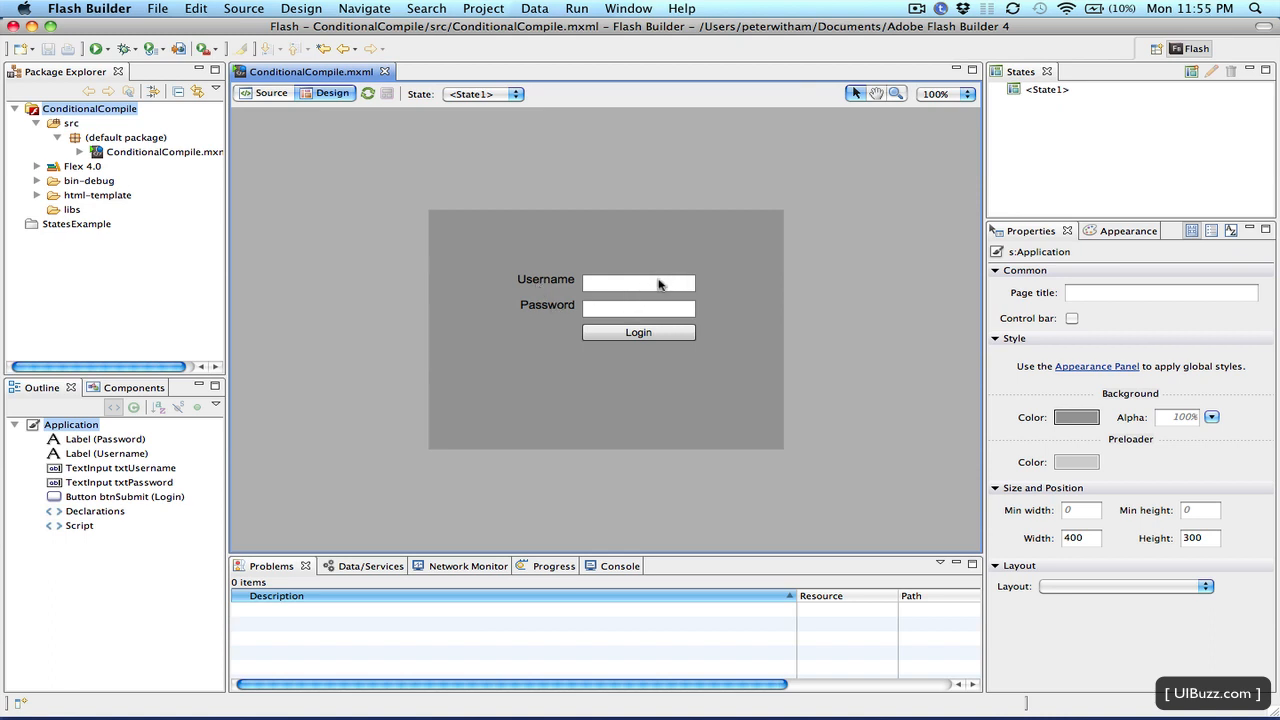
Inspect the Username and Password inputs, then view ConditionalCompile.mxml source with its empty init().
left_click(638, 282)
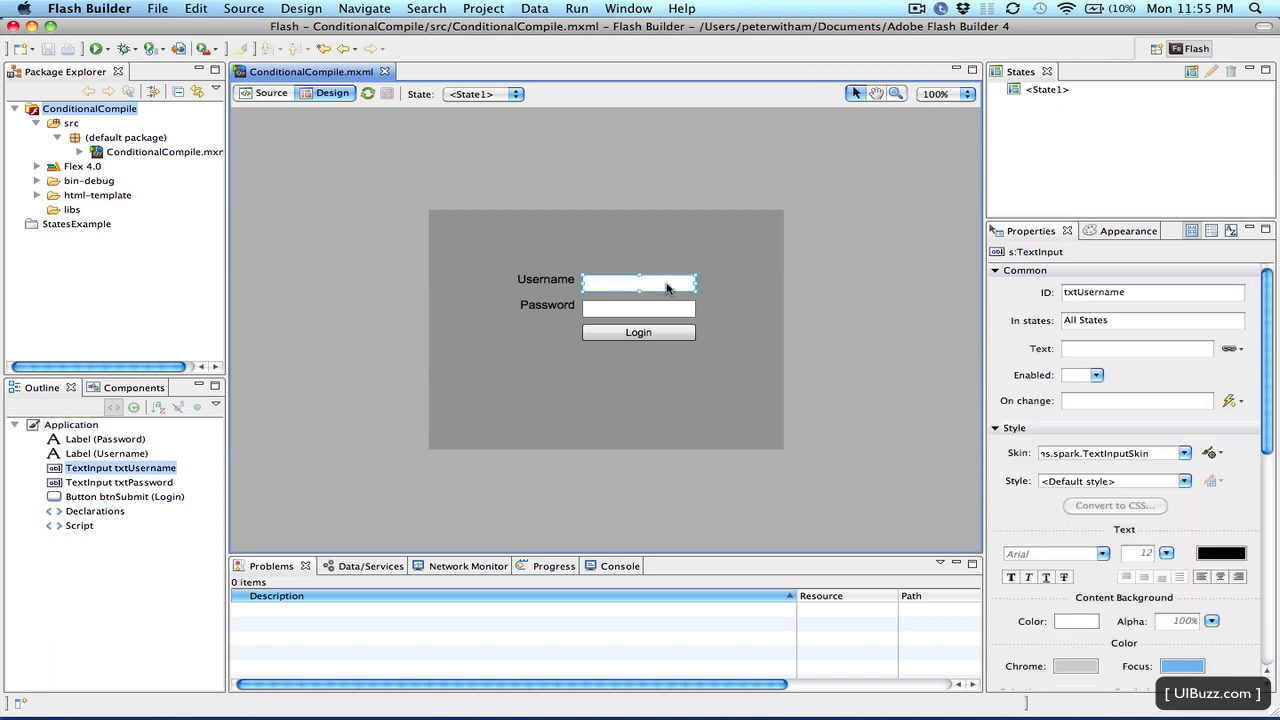
mouse_move(665, 308)
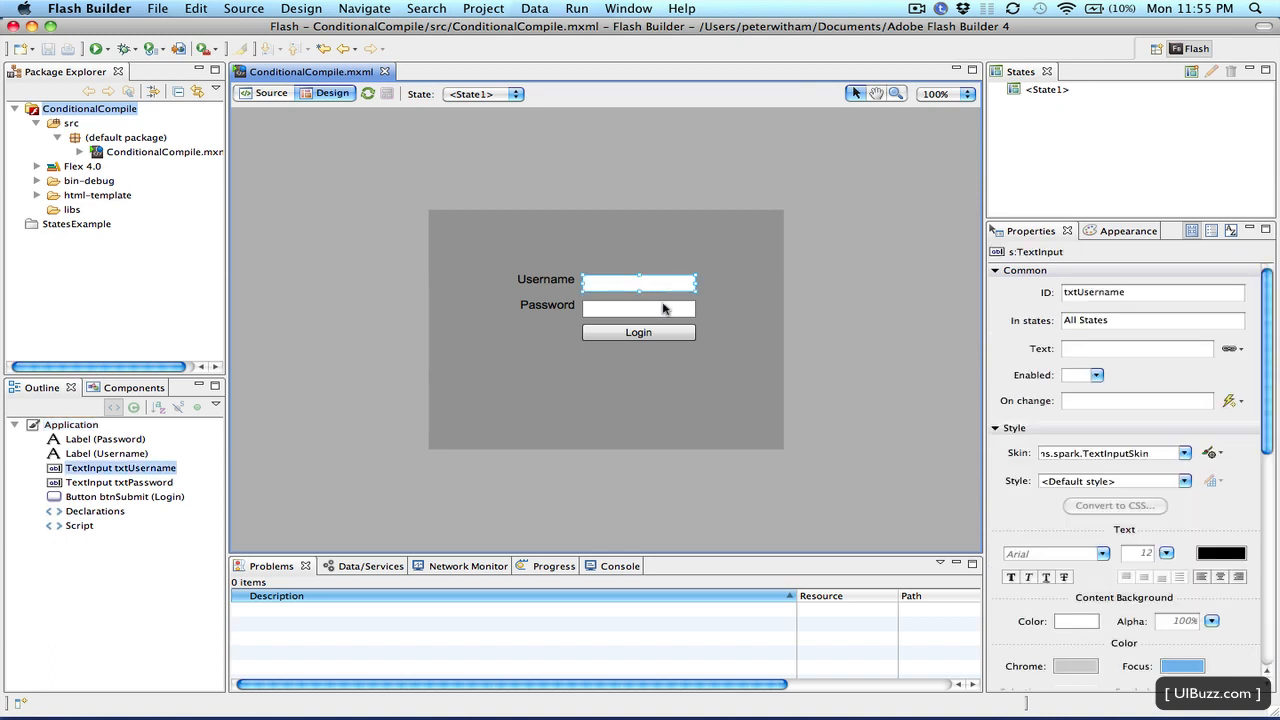
left_click(638, 307)
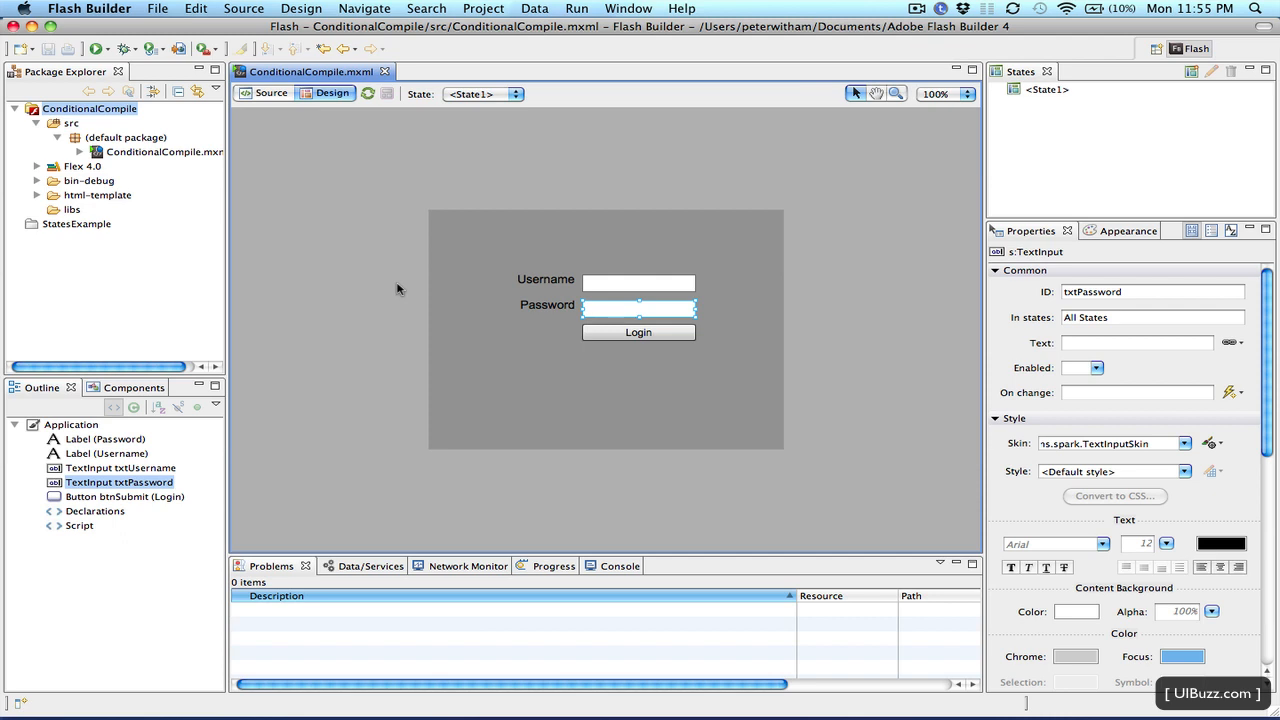
mouse_move(393, 287)
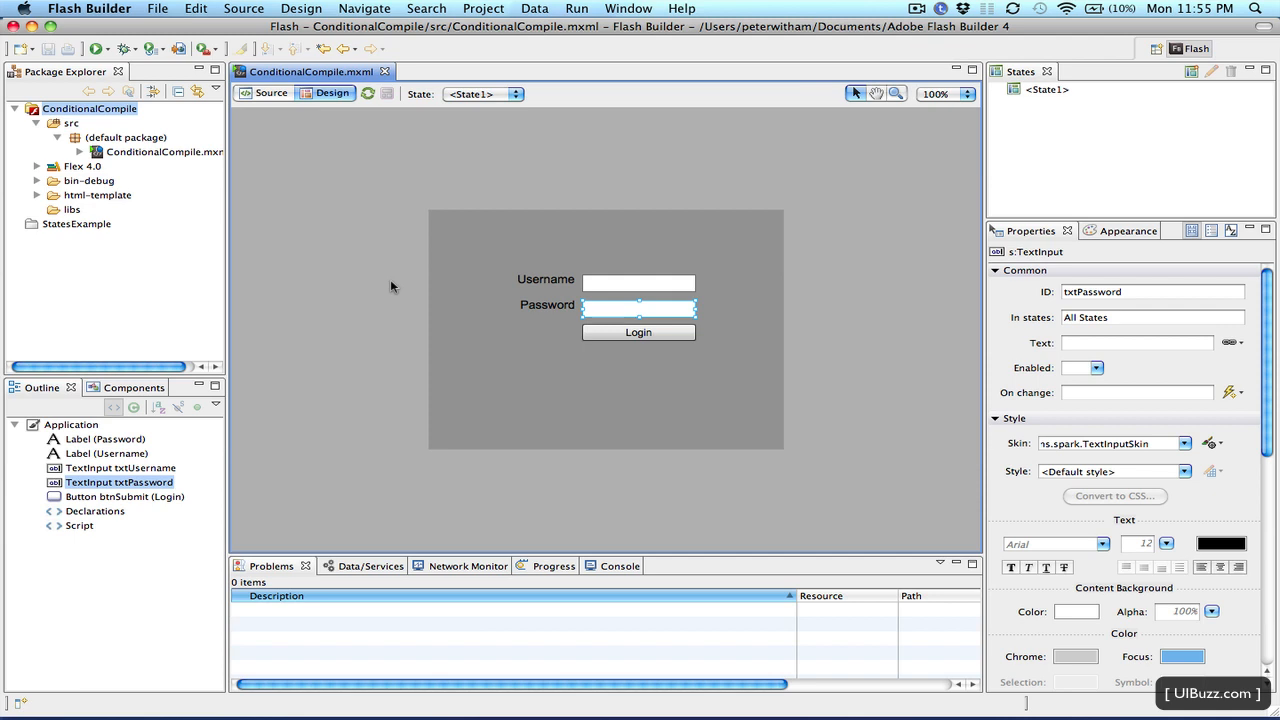
mouse_move(370, 282)
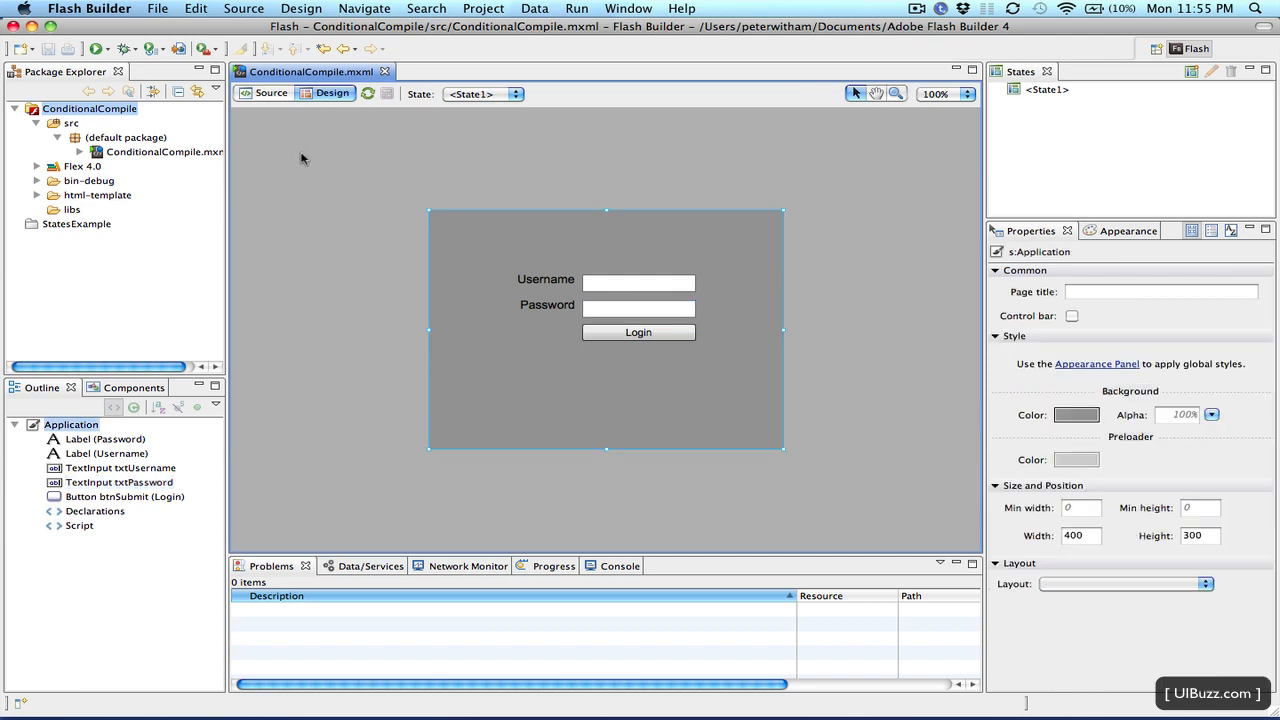
left_click(271, 93)
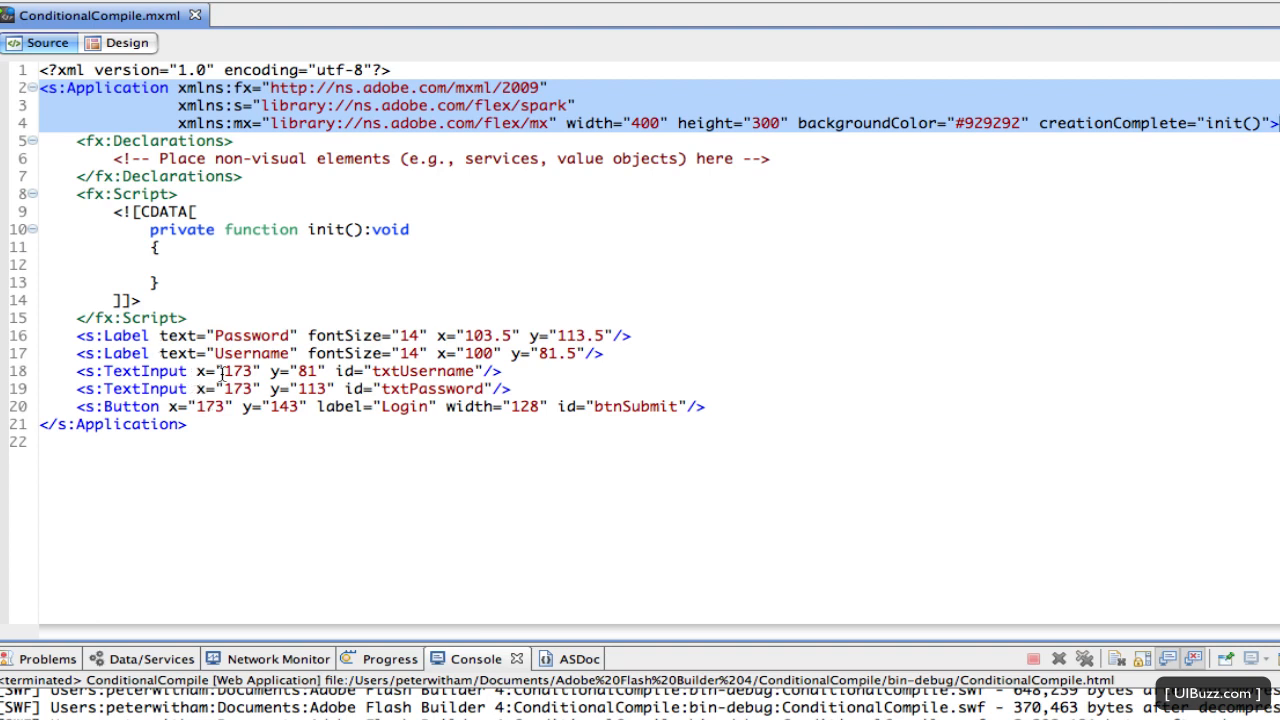
mouse_move(263, 400)
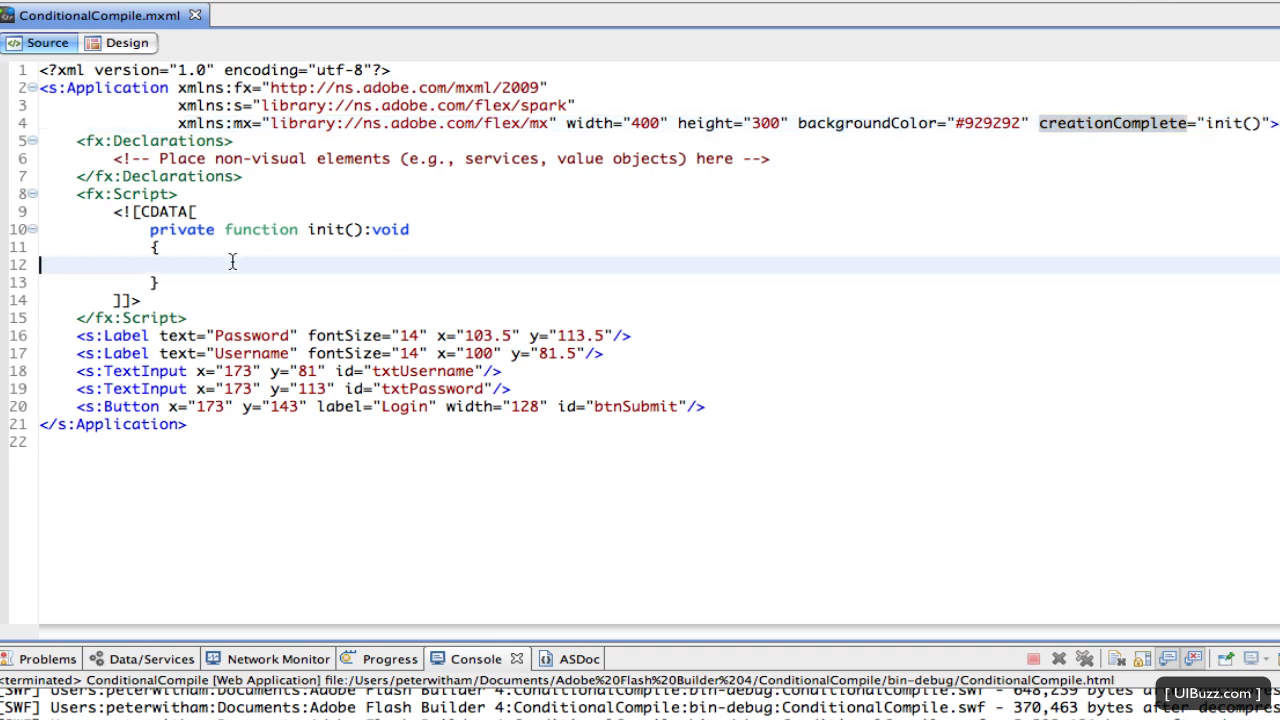
mouse_move(287, 281)
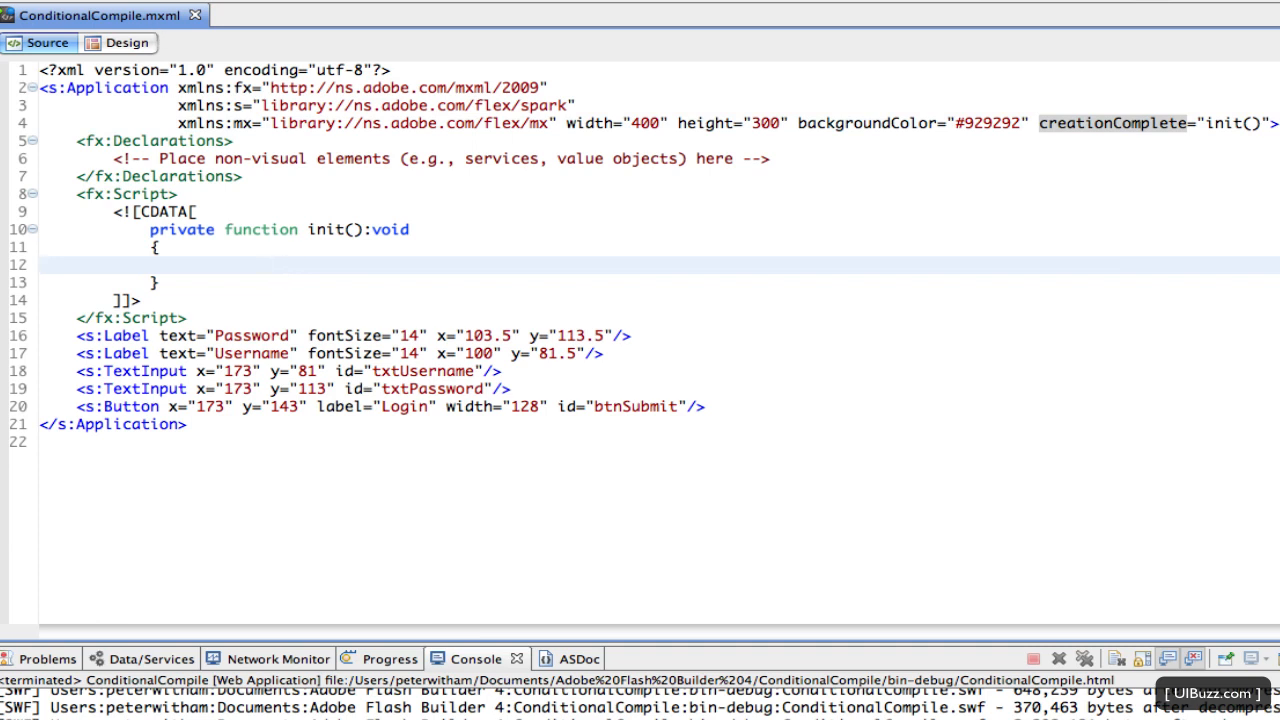
Add a CONFIG::testing block in init() setting txtUsername and txtPassword to 'My username'/'My password'.
left_click(42, 264)
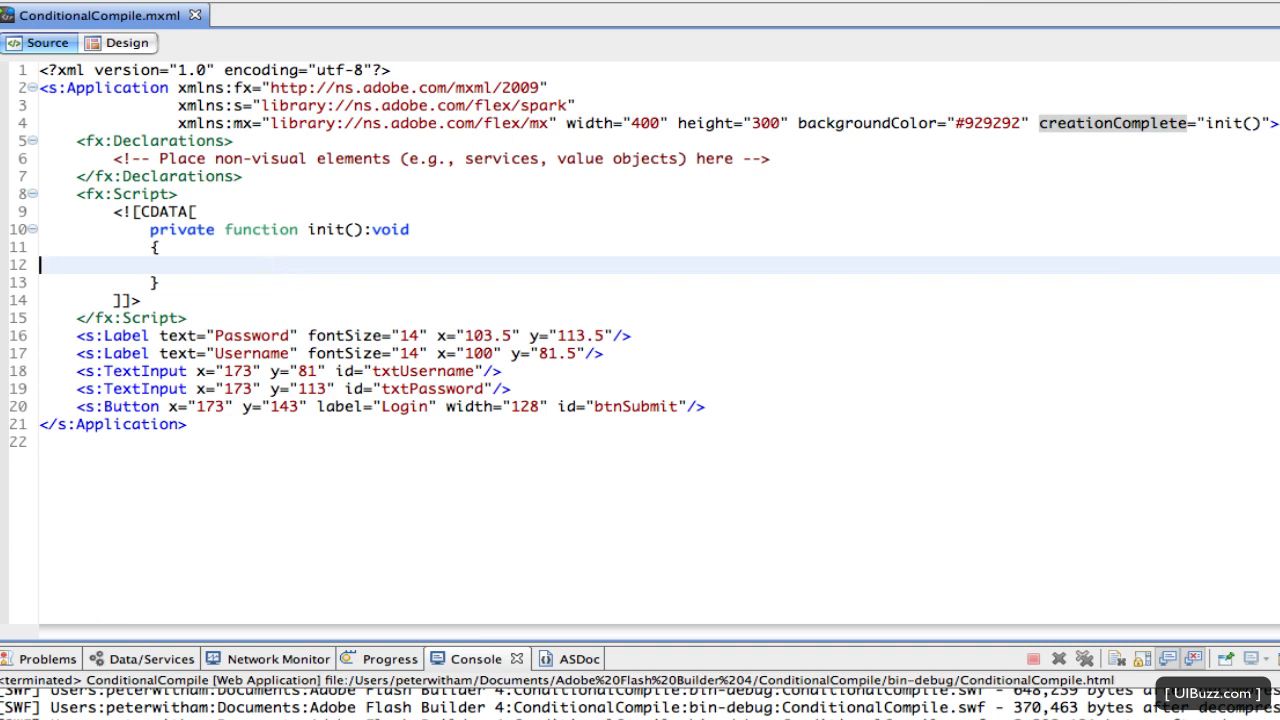
mouse_move(274, 270)
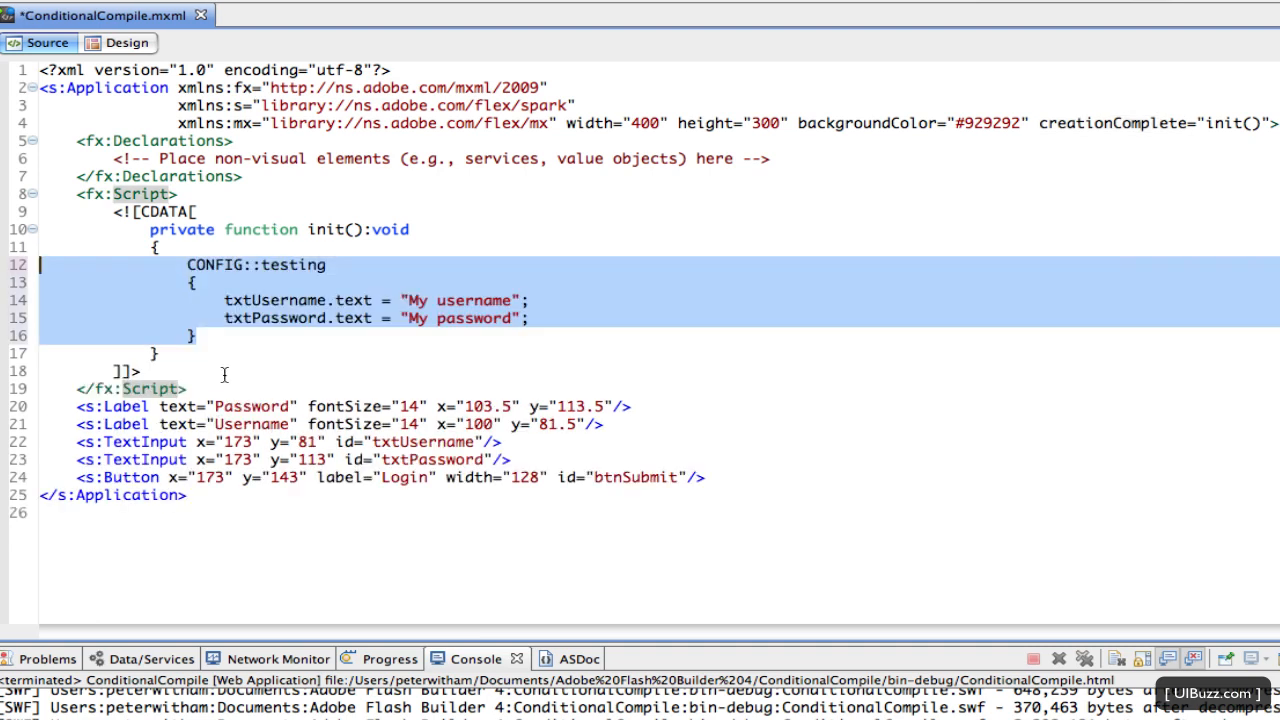
left_click(196, 335)
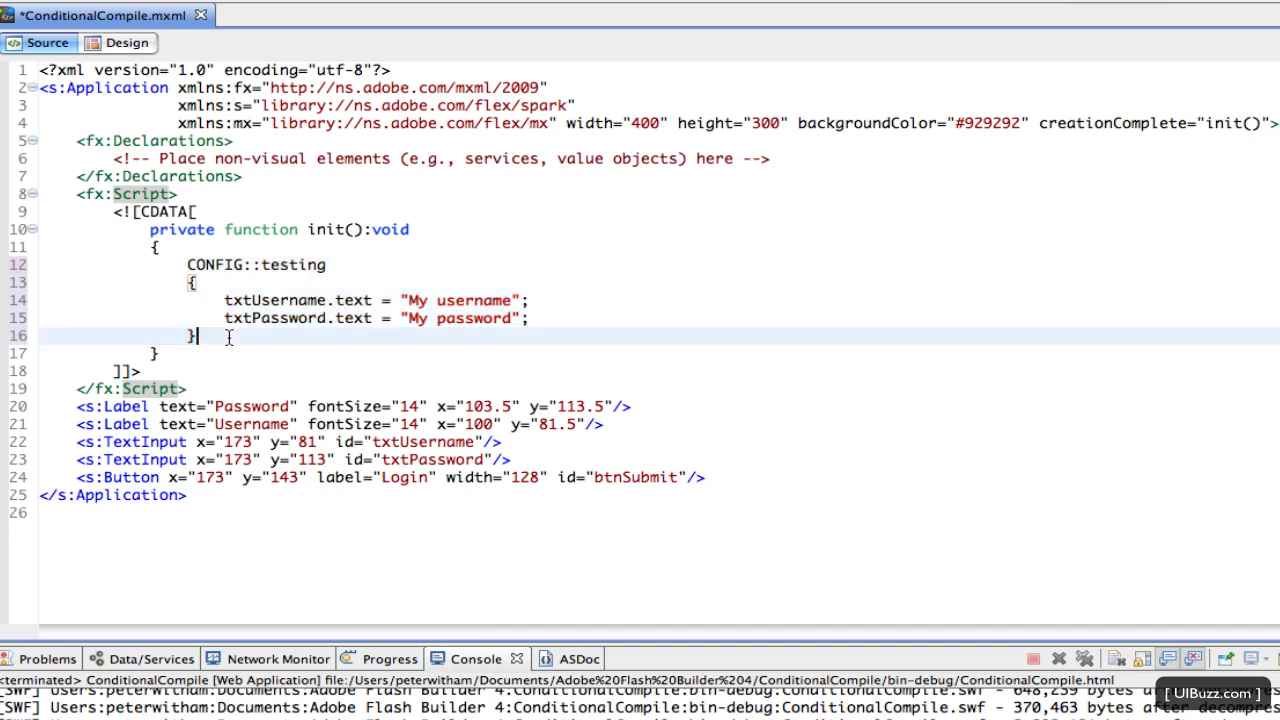
mouse_move(240, 340)
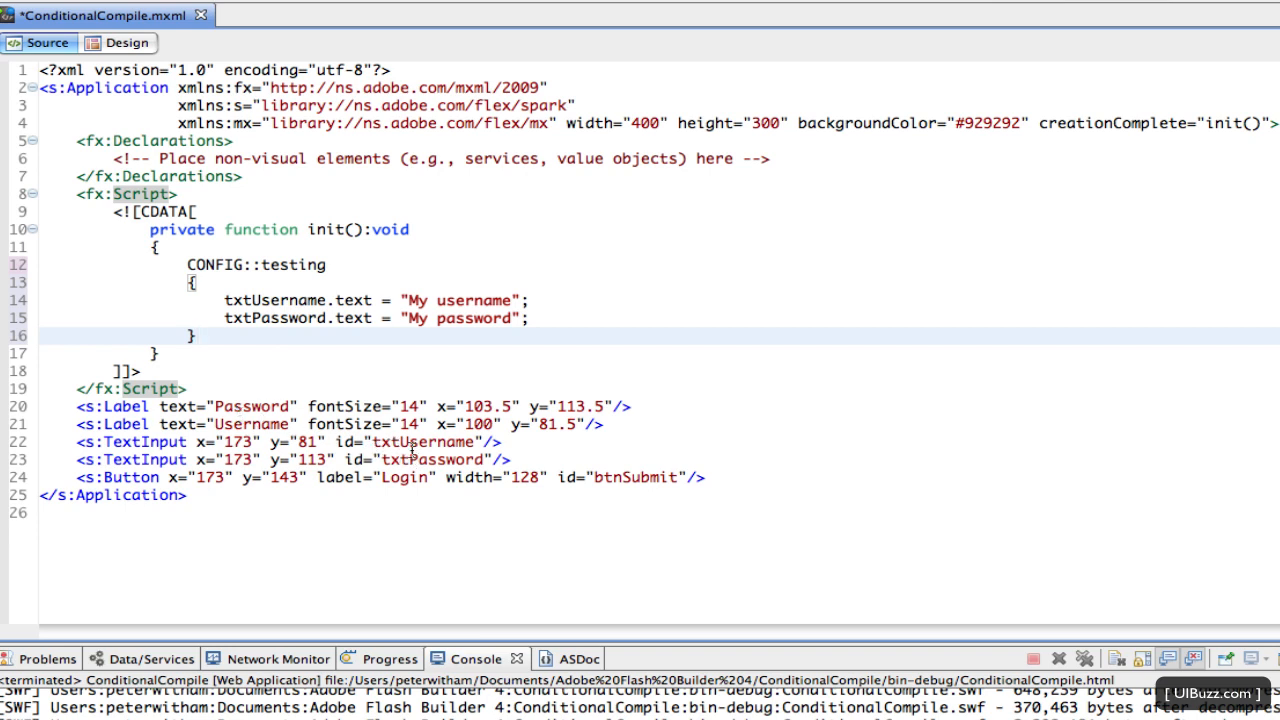
mouse_move(432, 298)
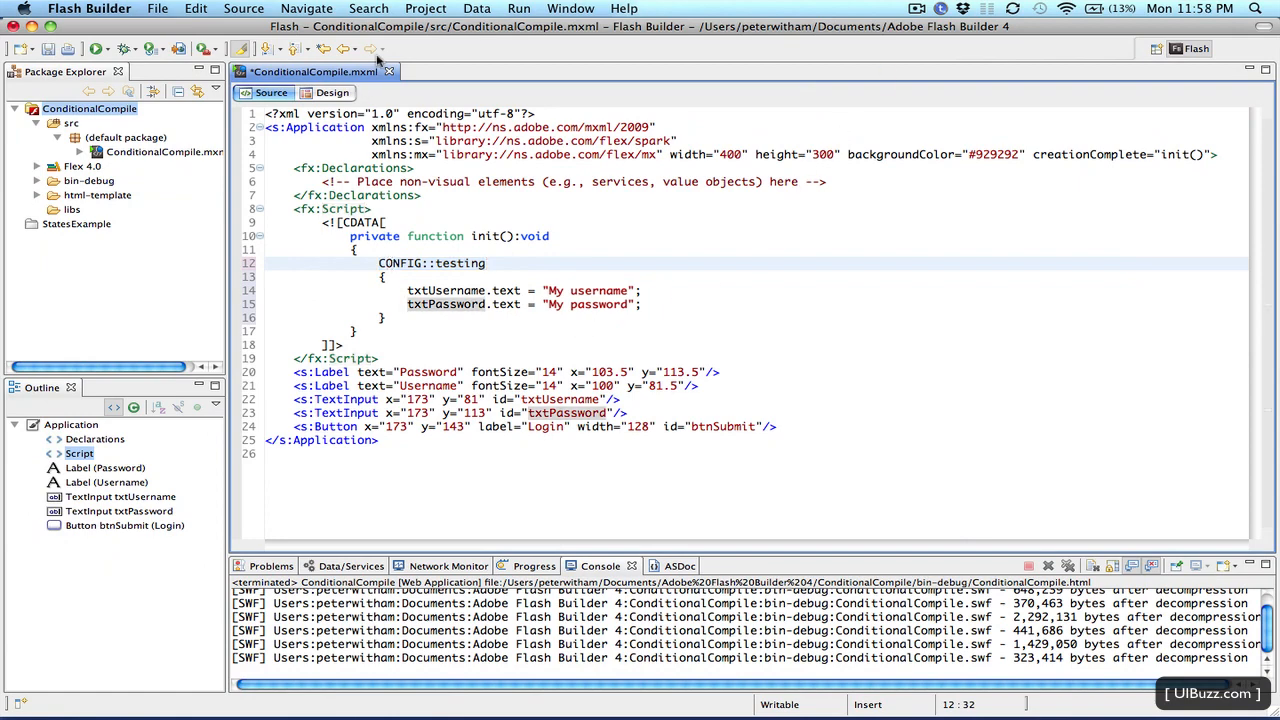
Open the ConditionalCompile project Properties on the Flex Compiler additional arguments page.
left_click(425, 8)
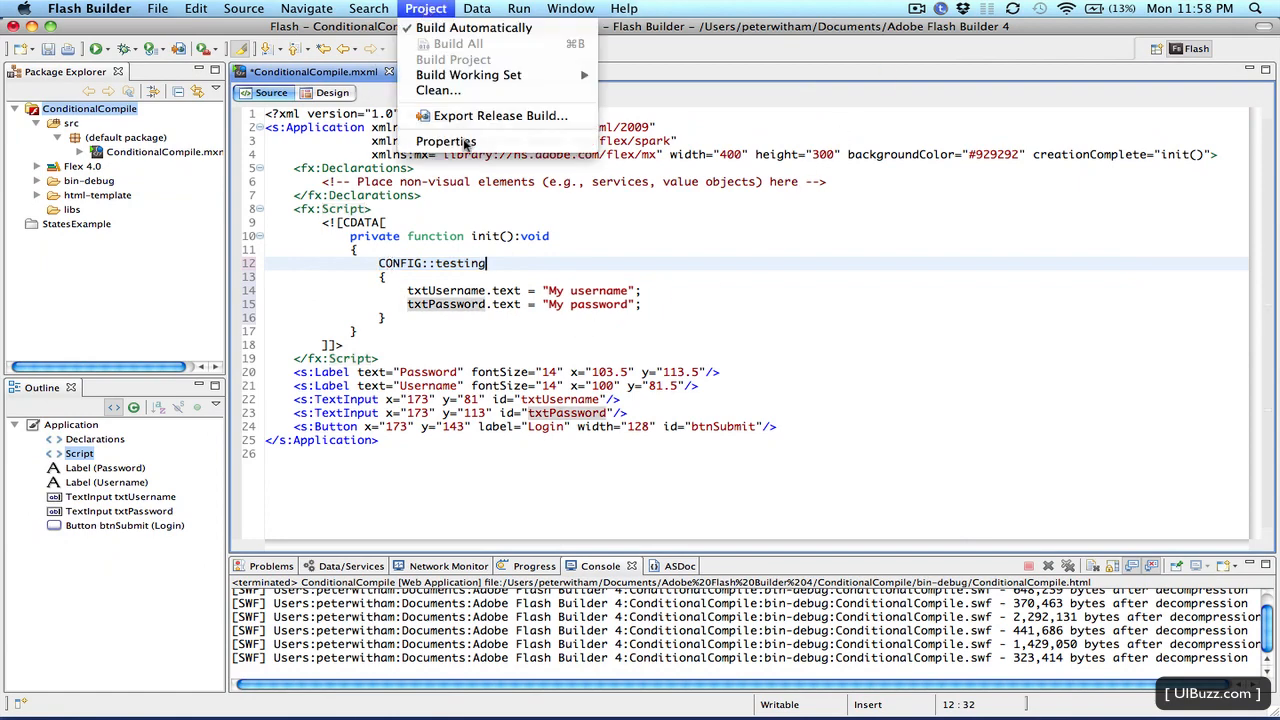
left_click(446, 141)
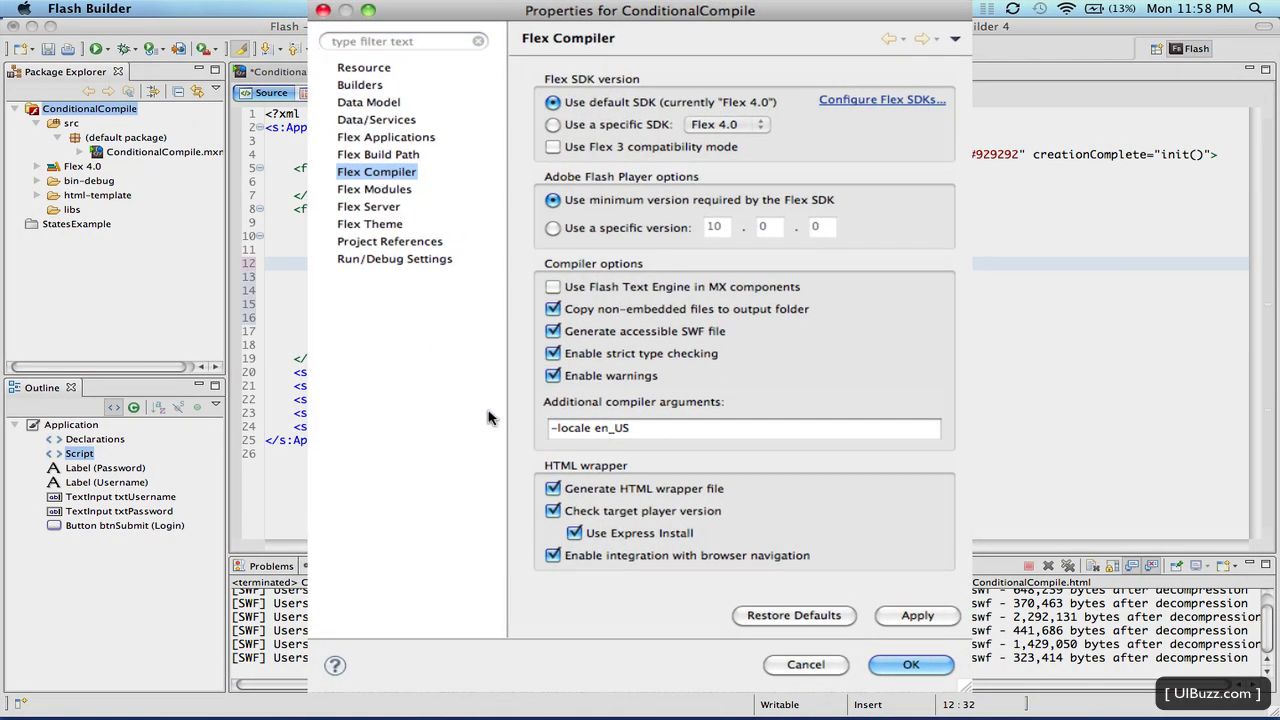
mouse_move(693, 410)
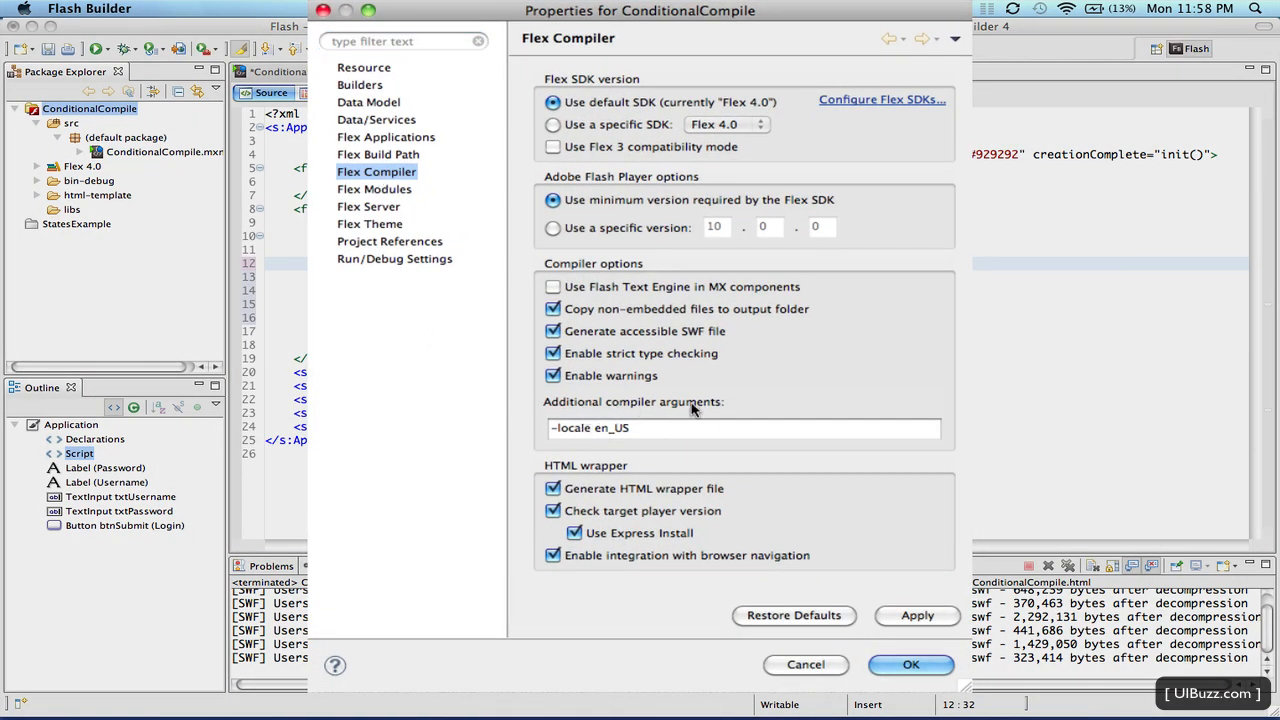
mouse_move(577, 443)
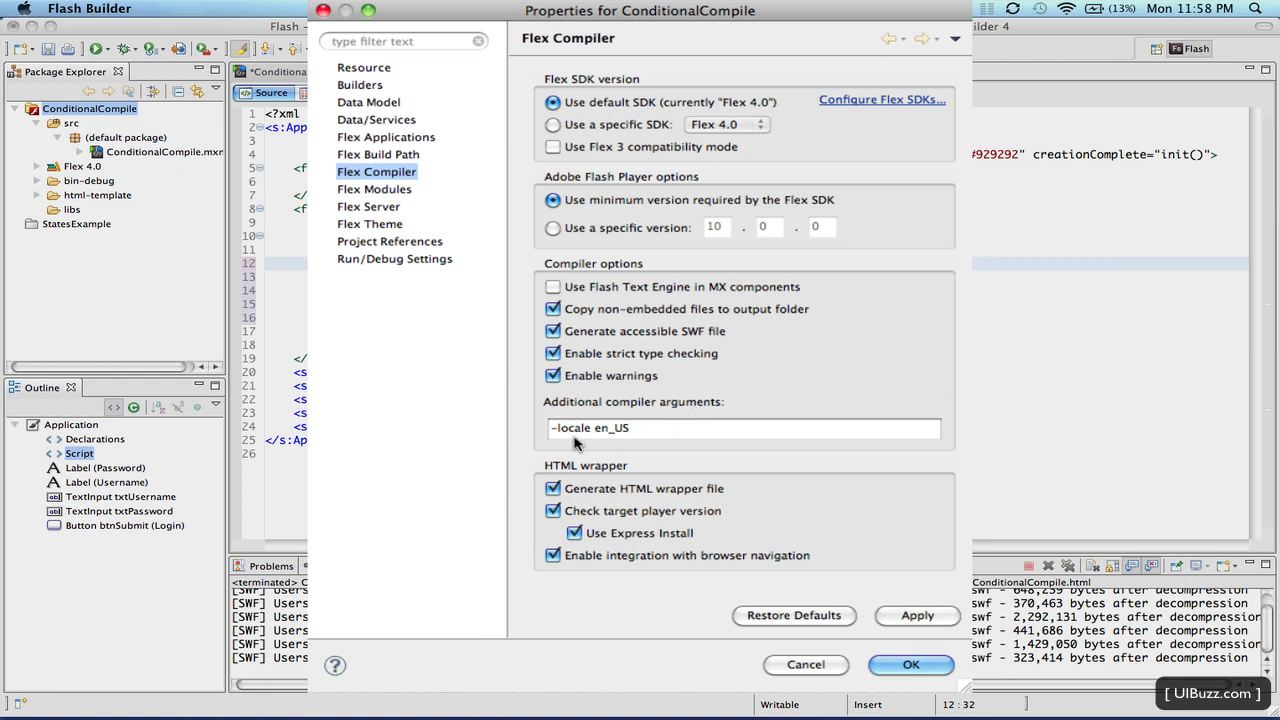
mouse_move(580, 441)
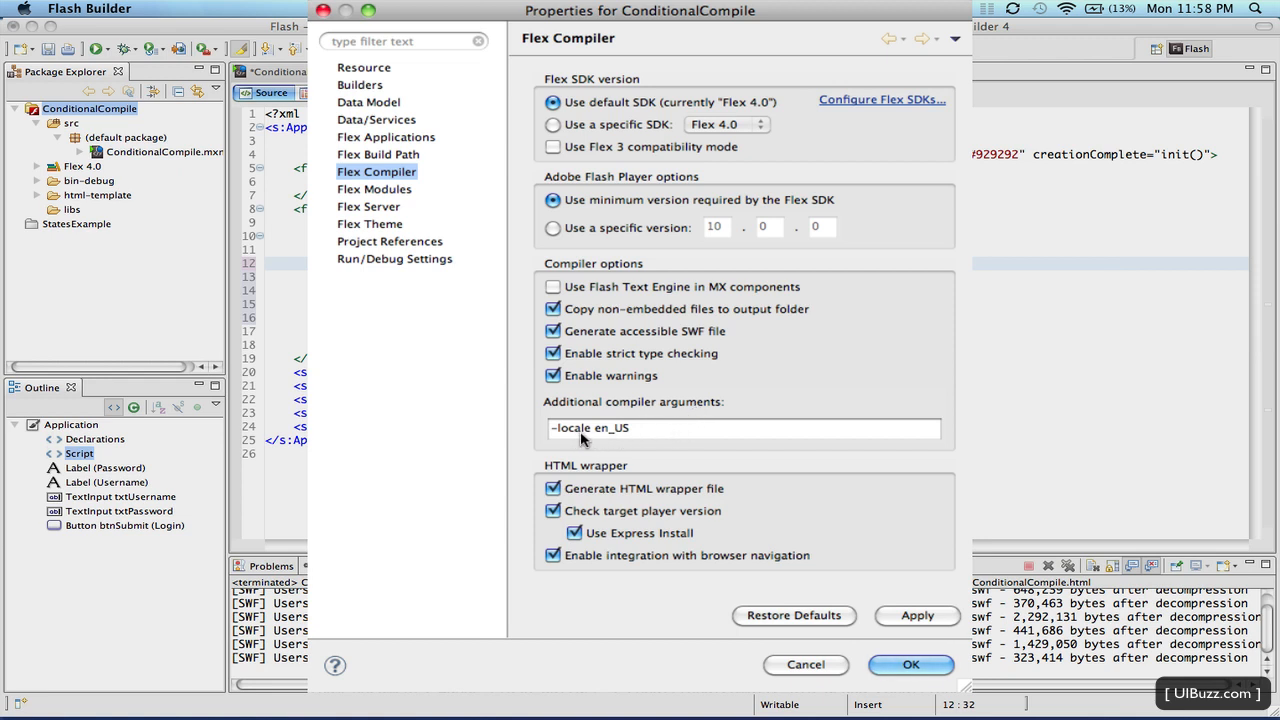
mouse_move(660, 434)
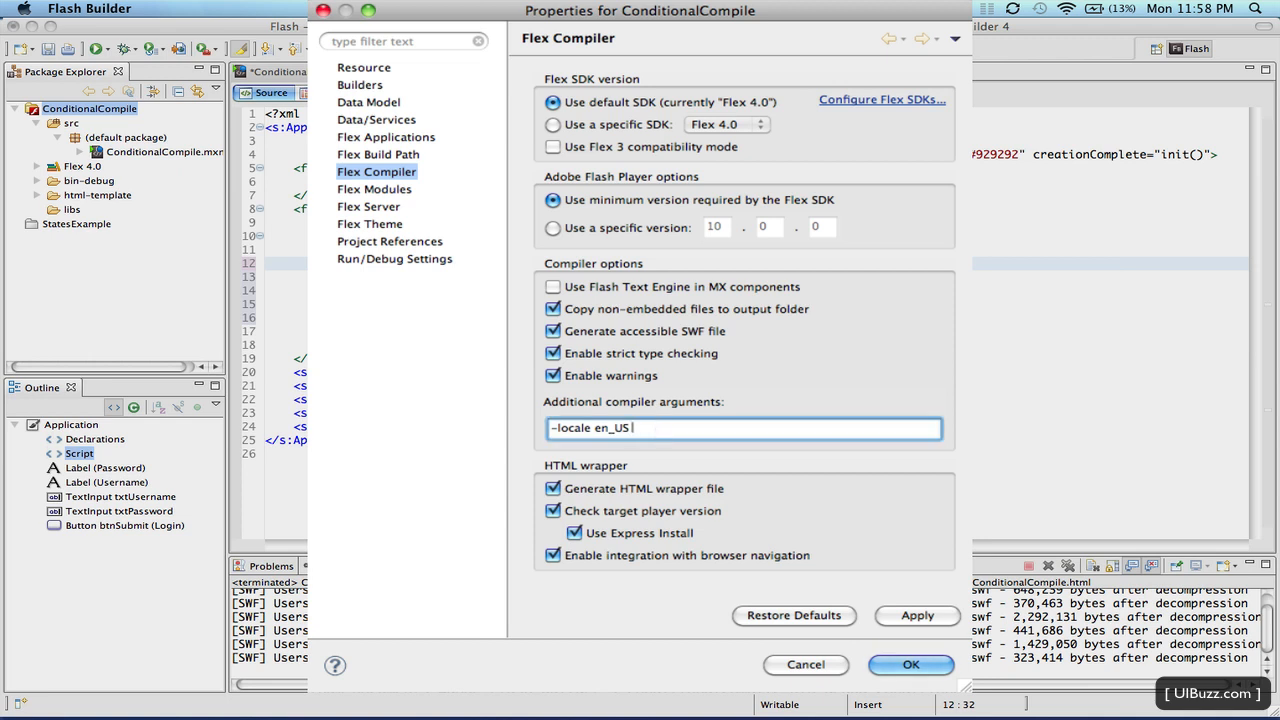
Set the additional compiler arguments to -define+=CONFIG::testing,false and close Properties with OK.
type("-define+=CONFIG::testing,true")
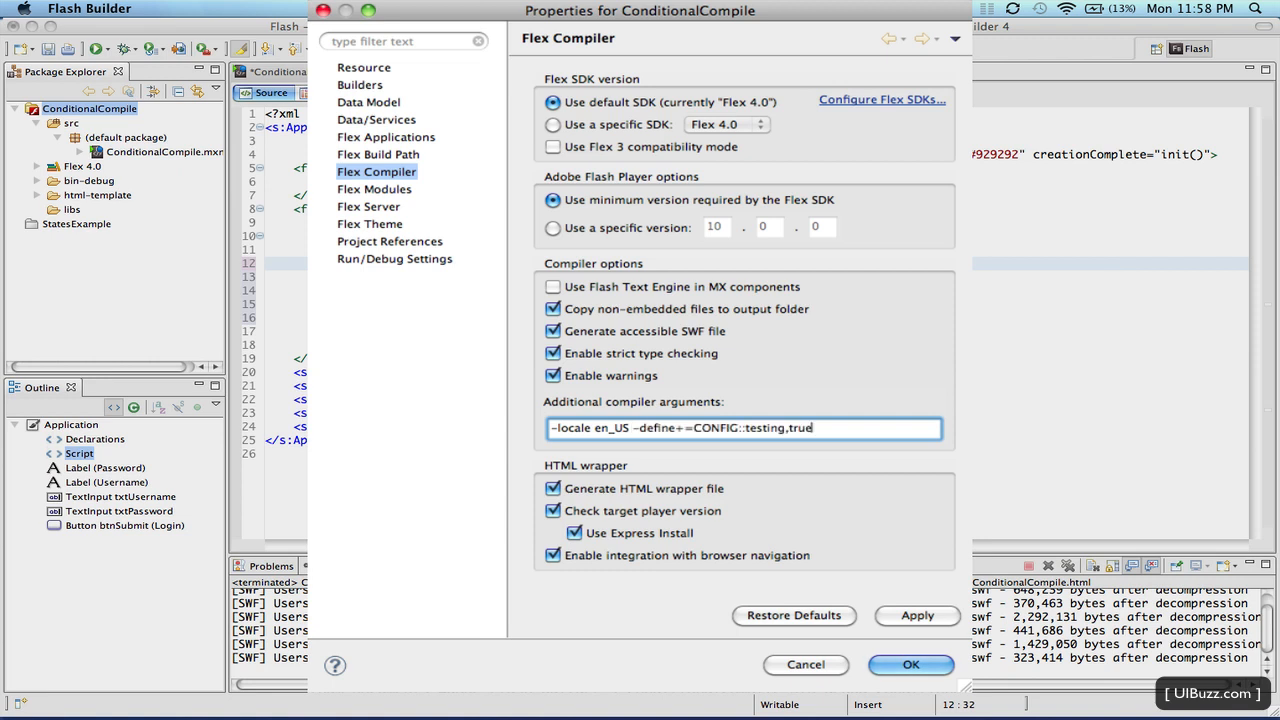
mouse_move(671, 444)
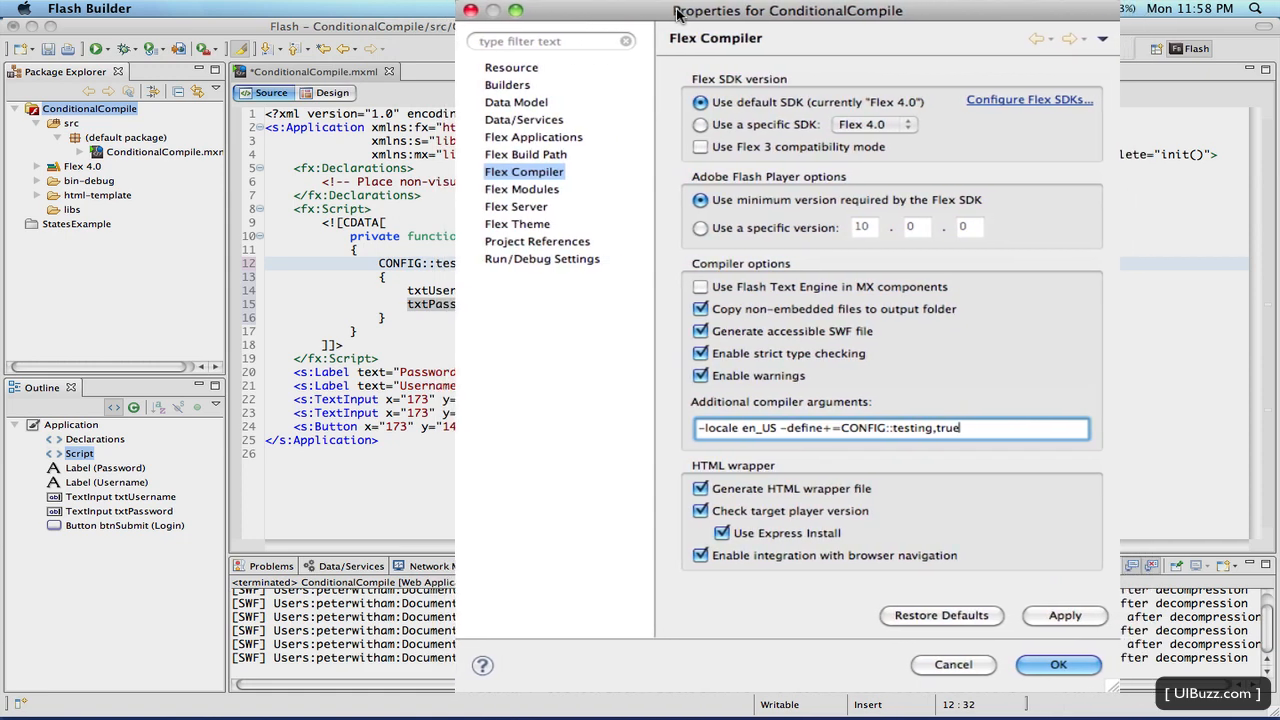
mouse_move(805, 447)
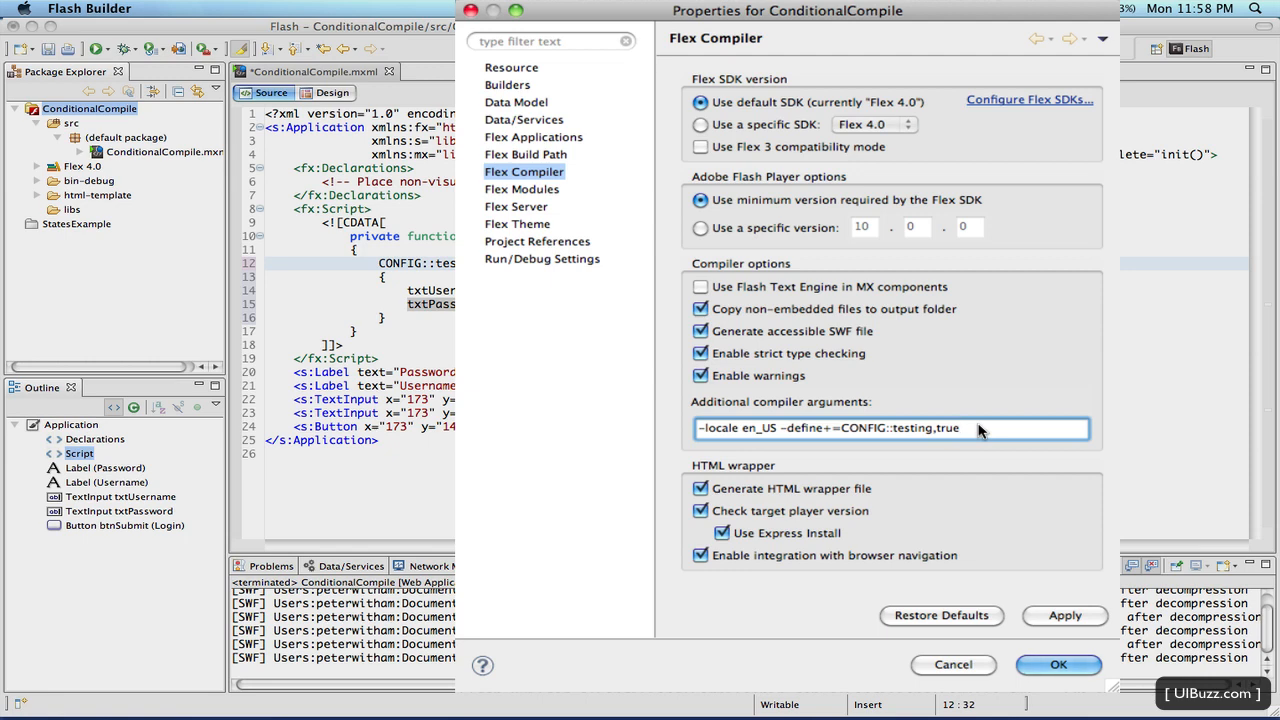
mouse_move(375, 310)
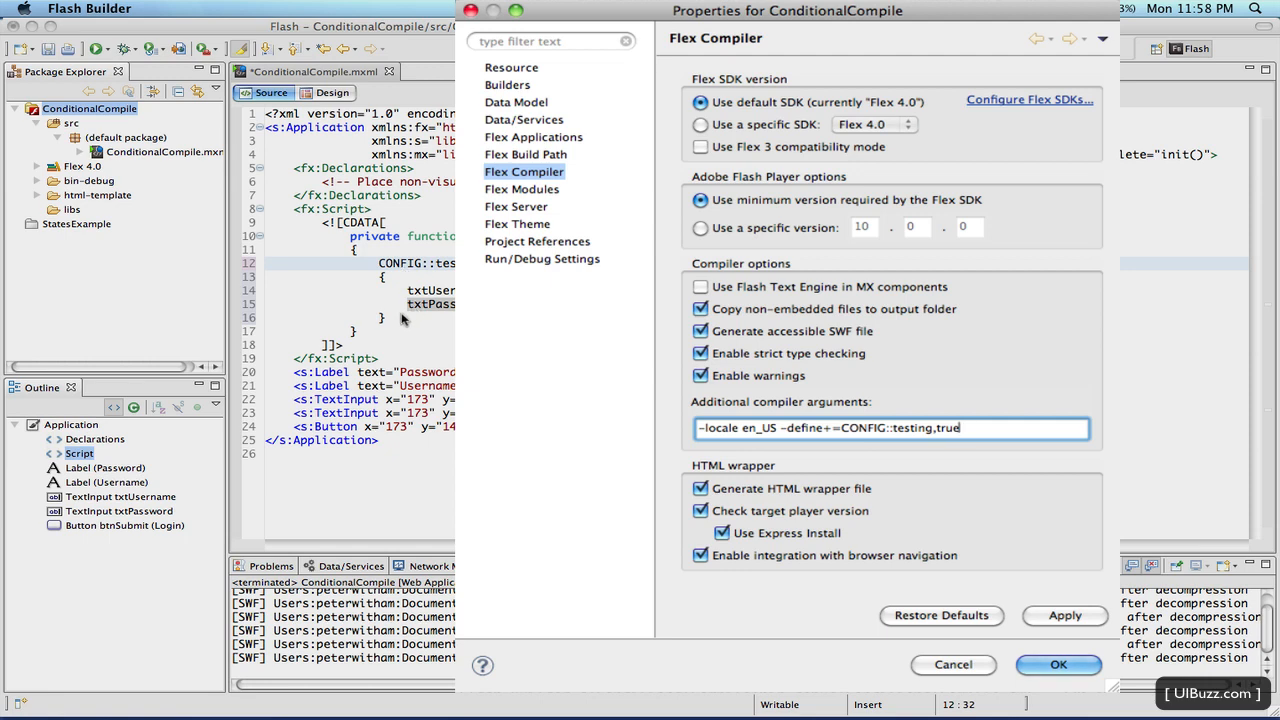
mouse_move(853, 458)
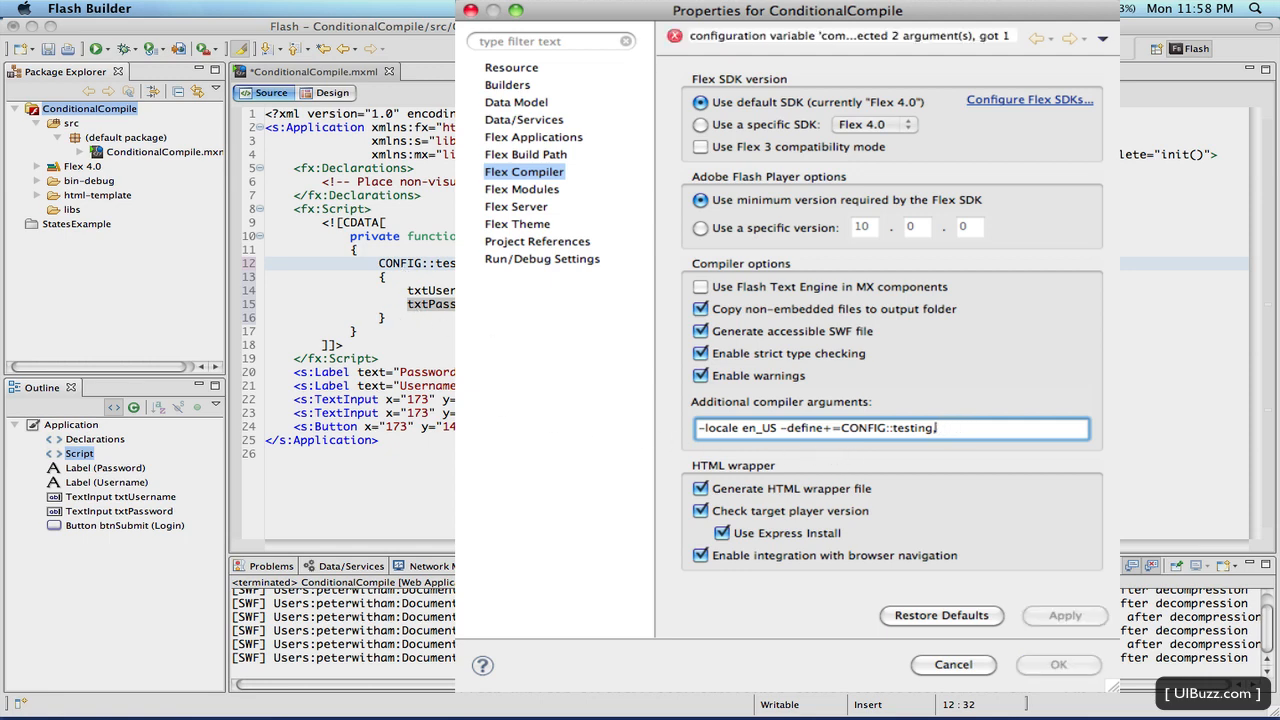
type(",false")
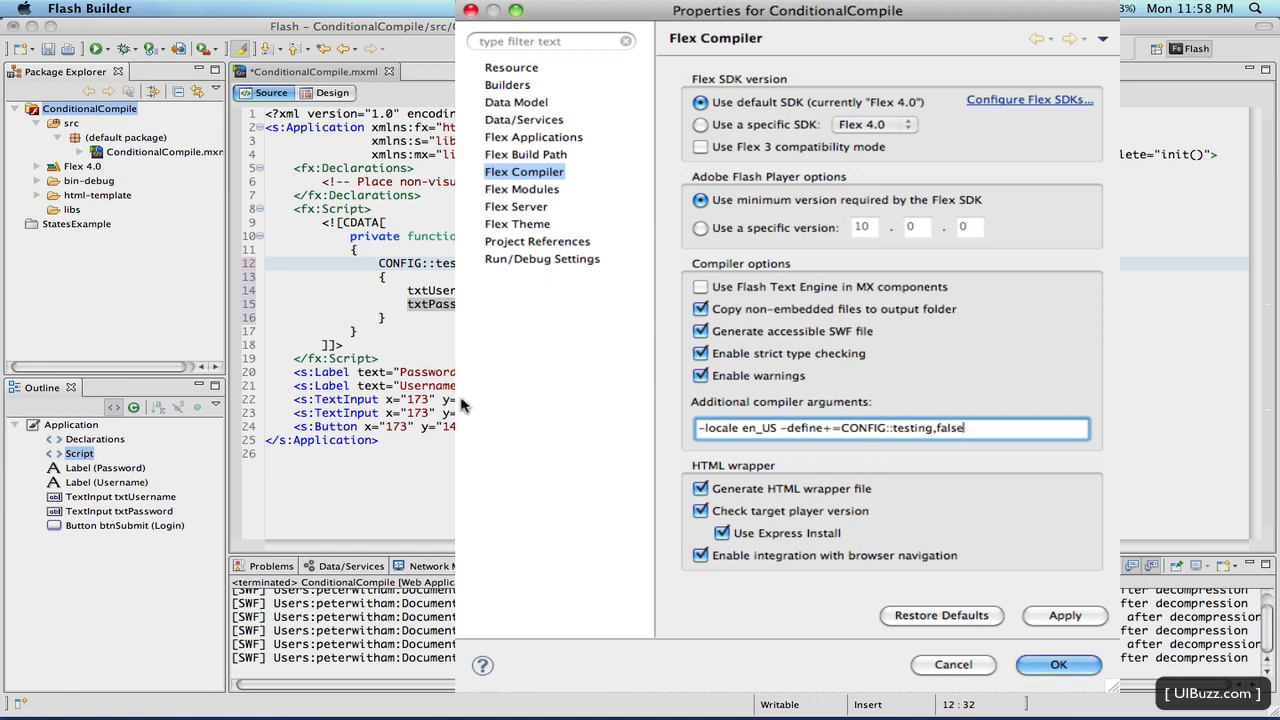
mouse_move(437, 325)
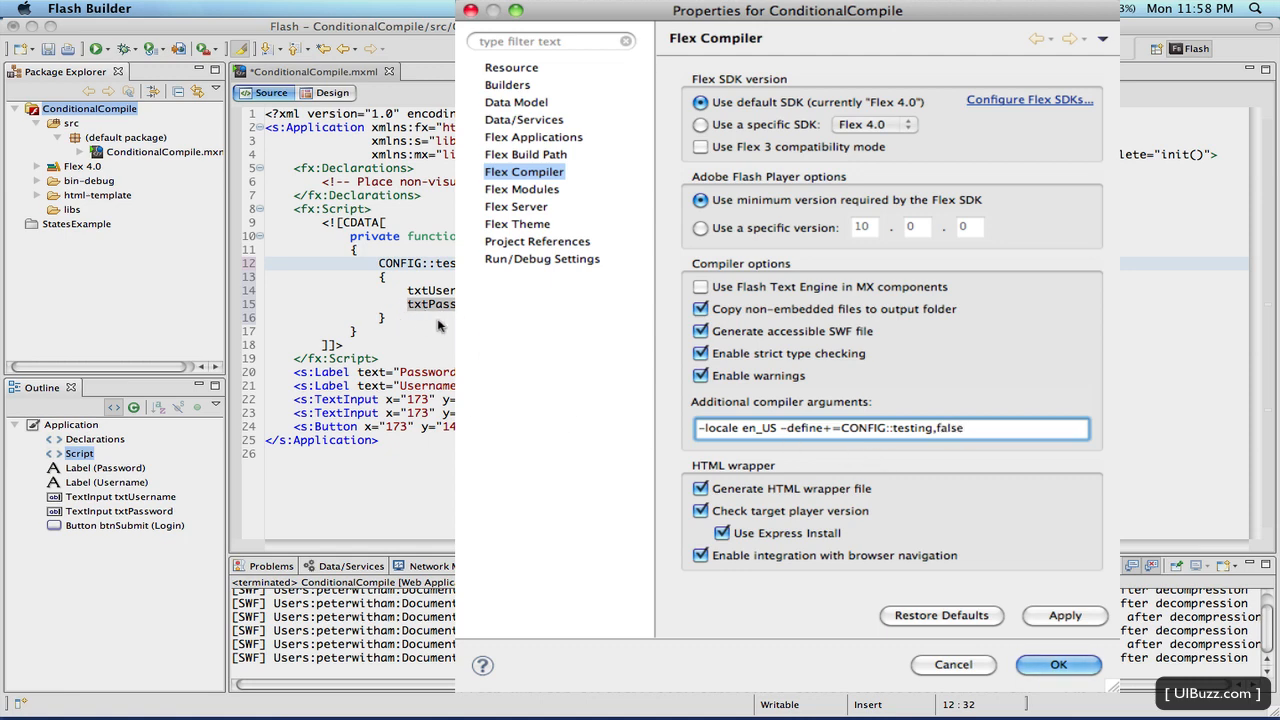
mouse_move(389, 278)
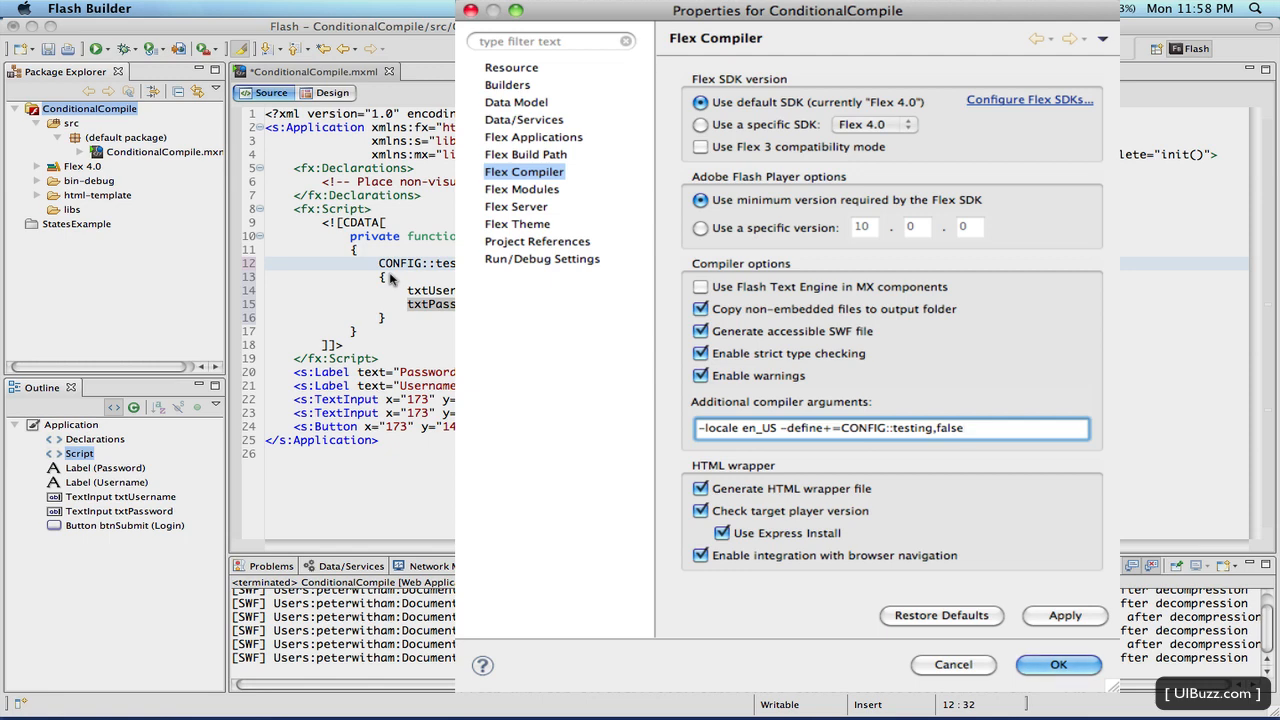
left_click(963, 427)
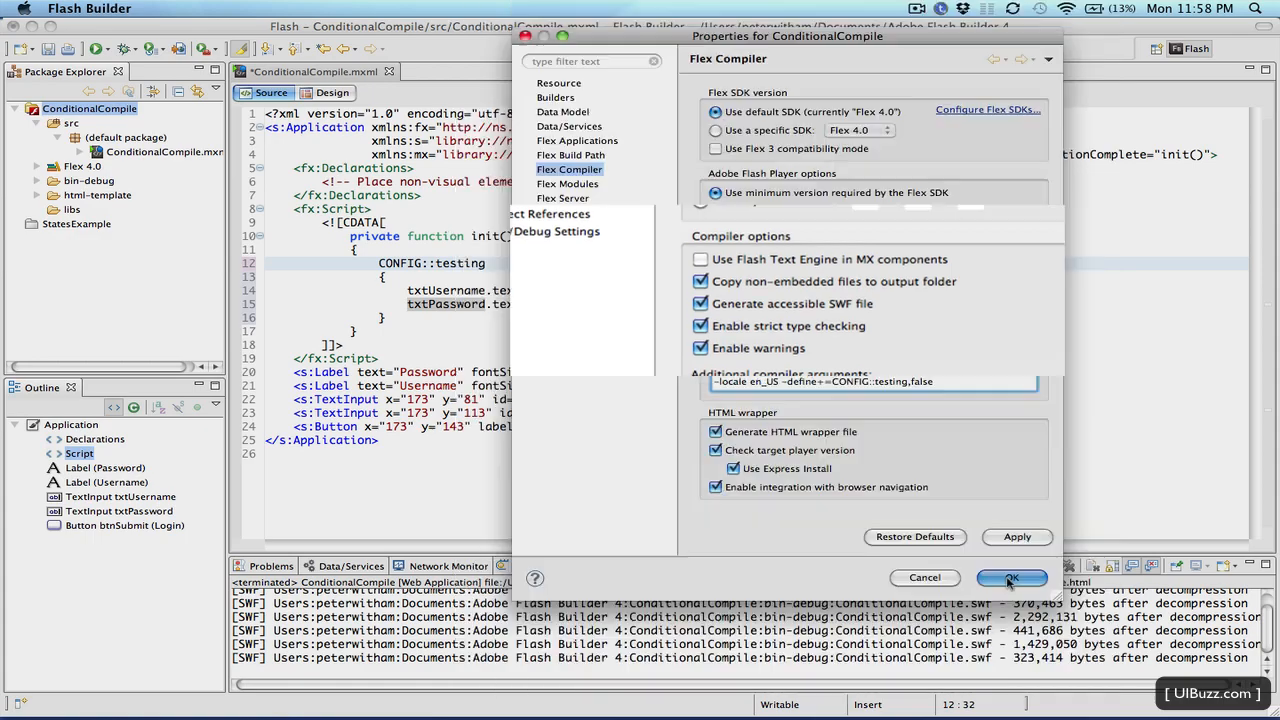
left_click(1011, 578)
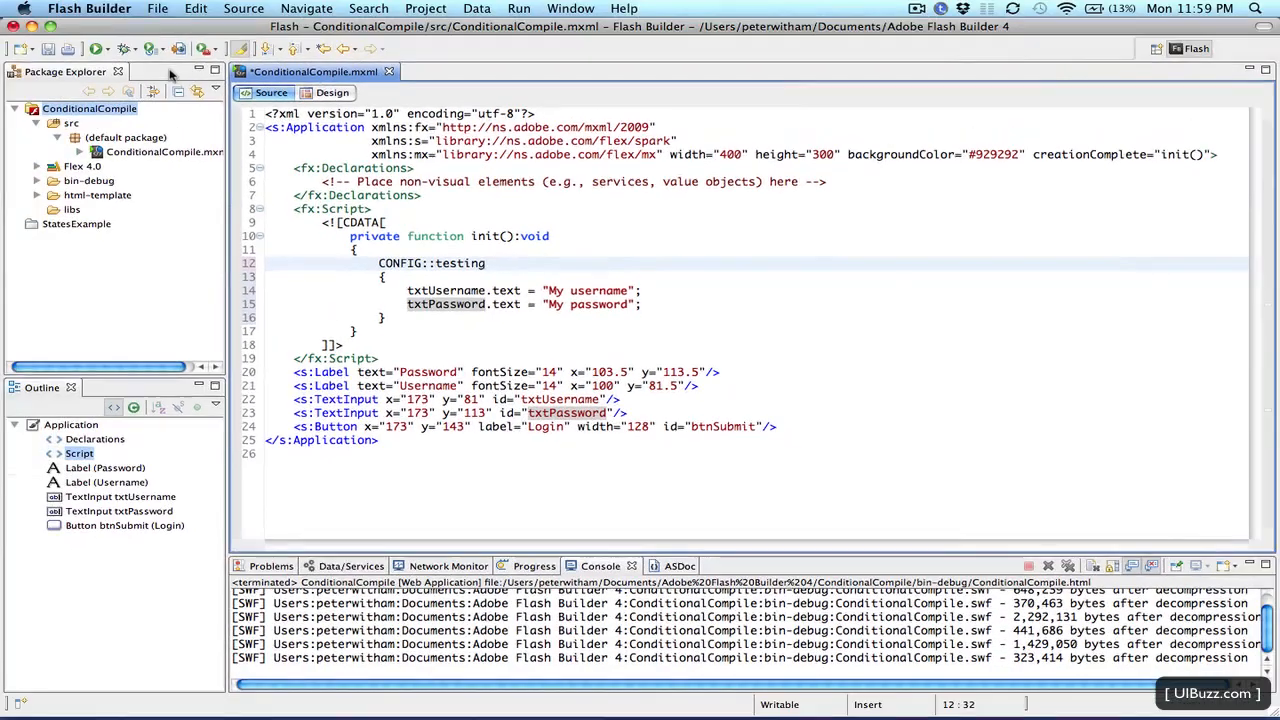
left_click(96, 48)
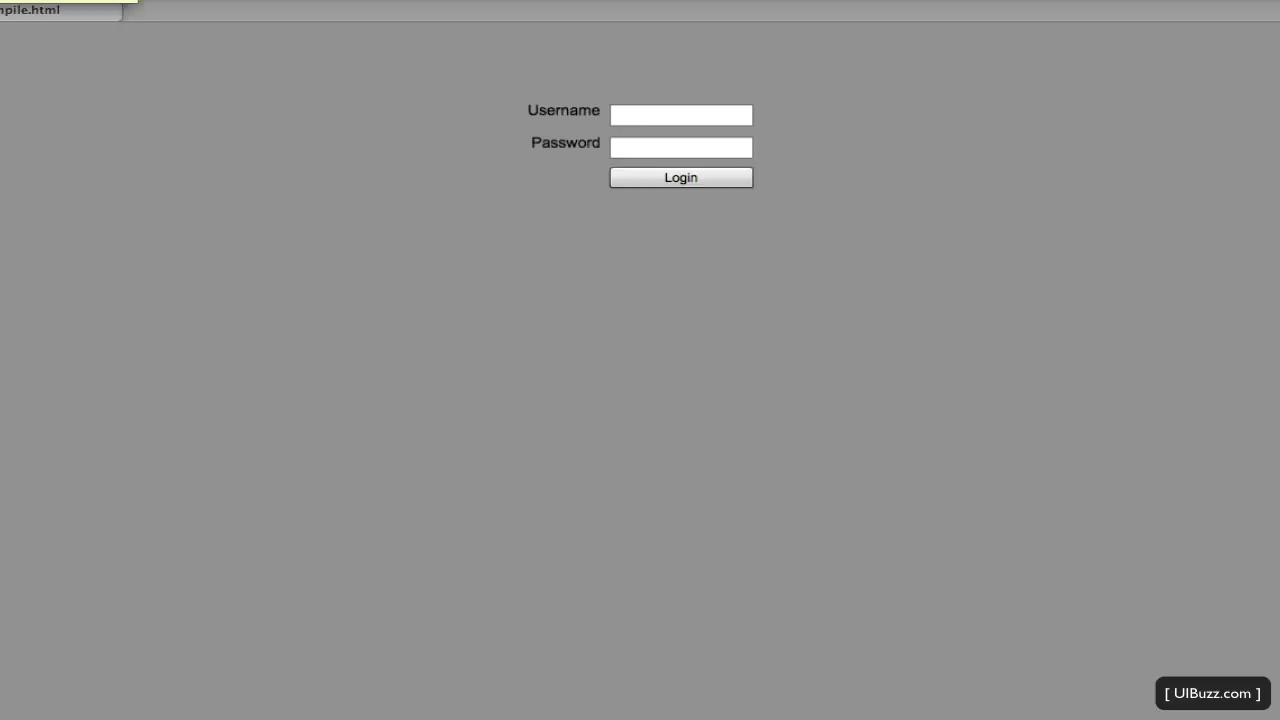
left_click(680, 115)
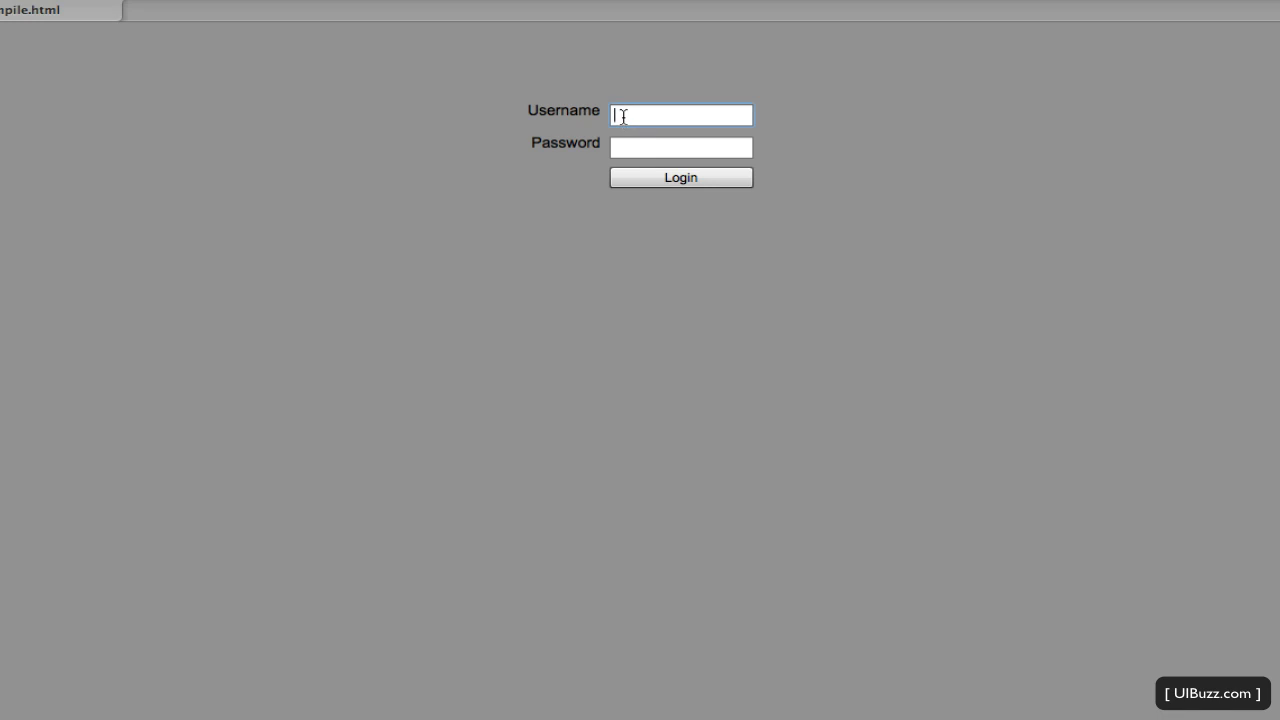
type("gfhn")
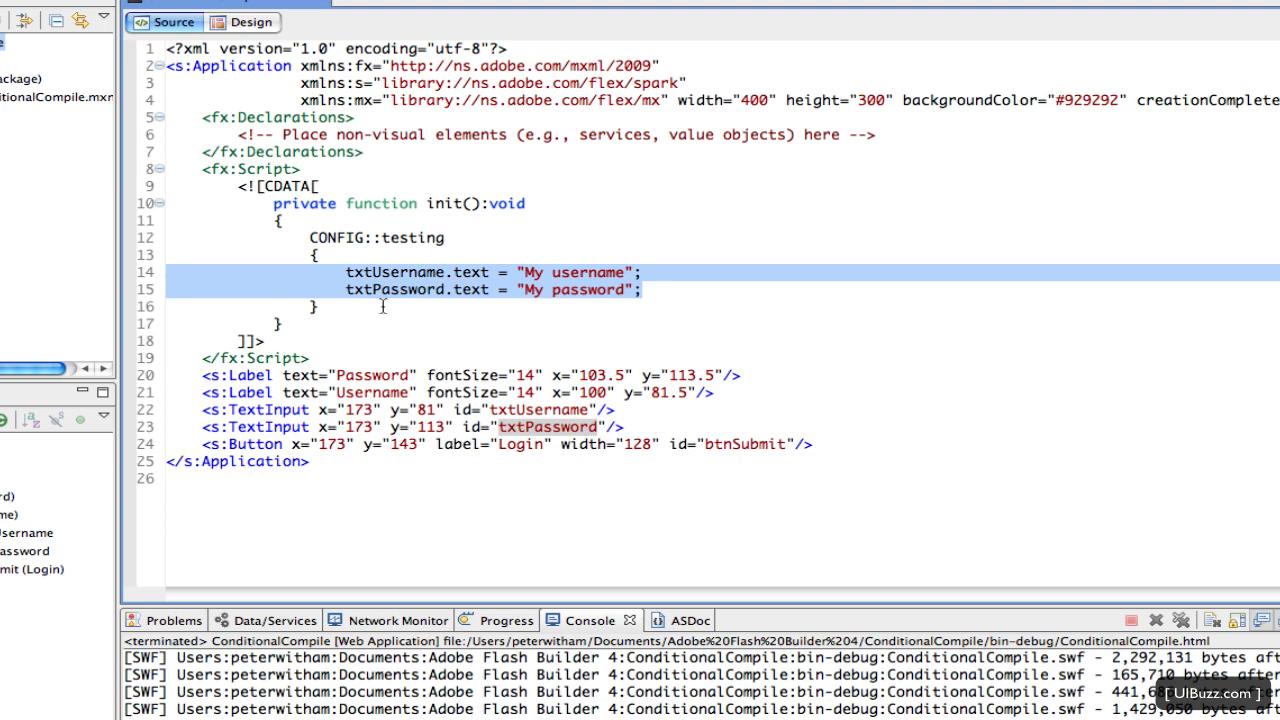
Change the Flex Compiler define to CONFIG::testing,true and confirm with OK.
left_click(168, 272)
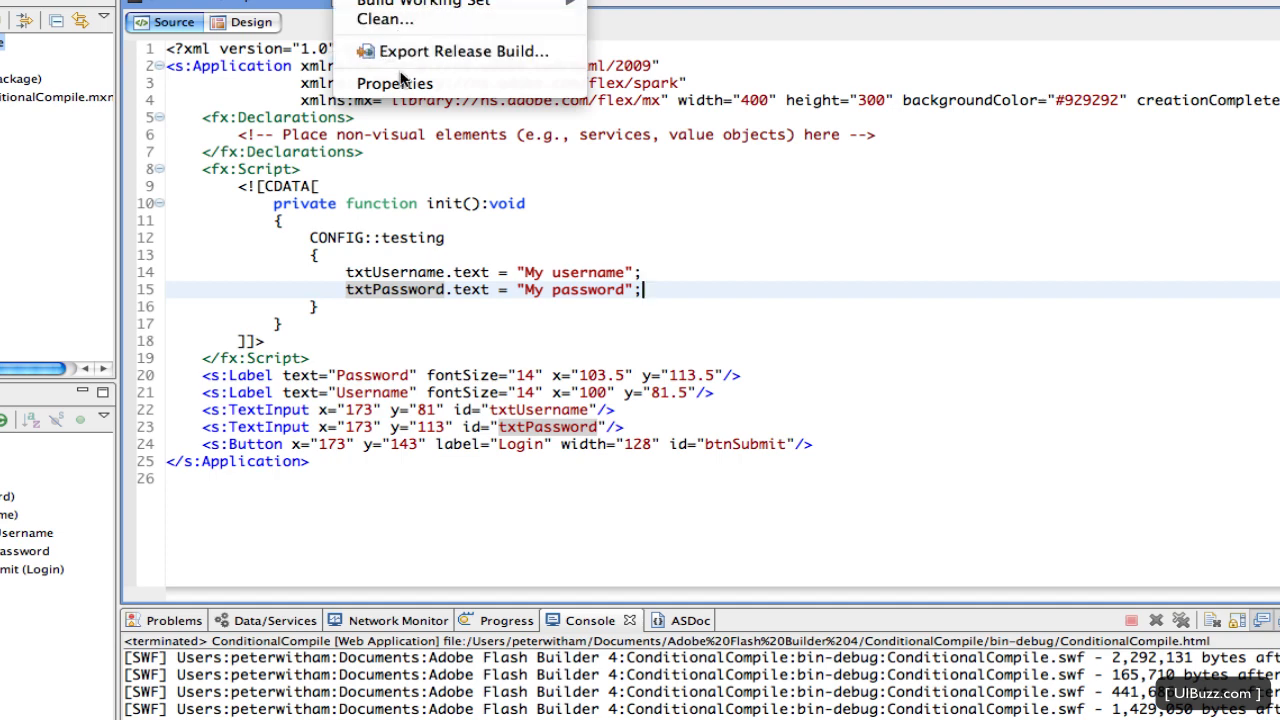
left_click(394, 83)
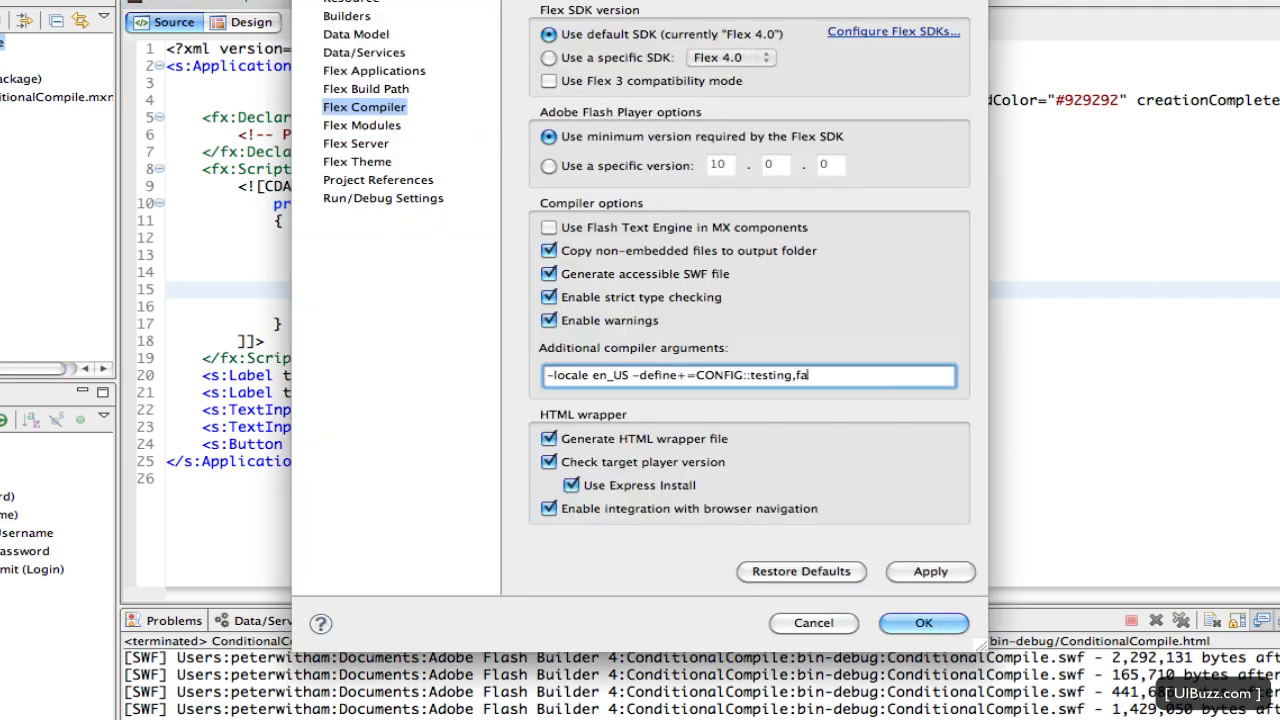
type("rue")
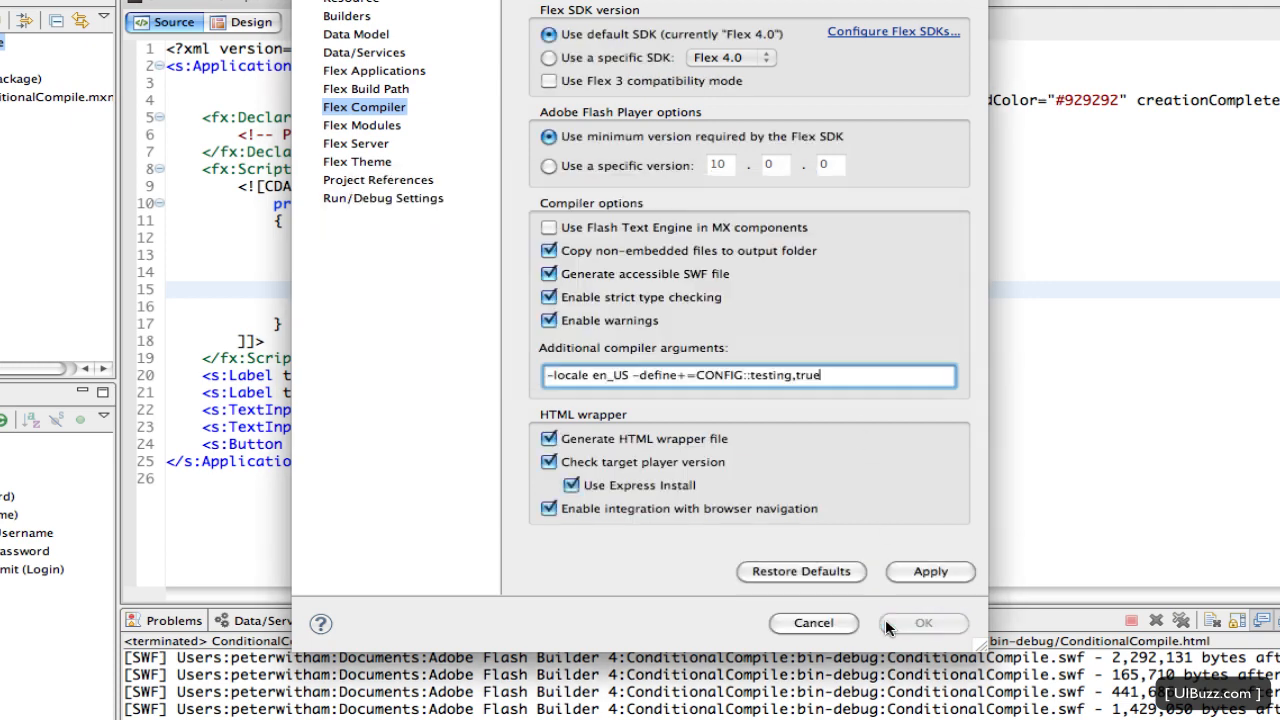
left_click(922, 622)
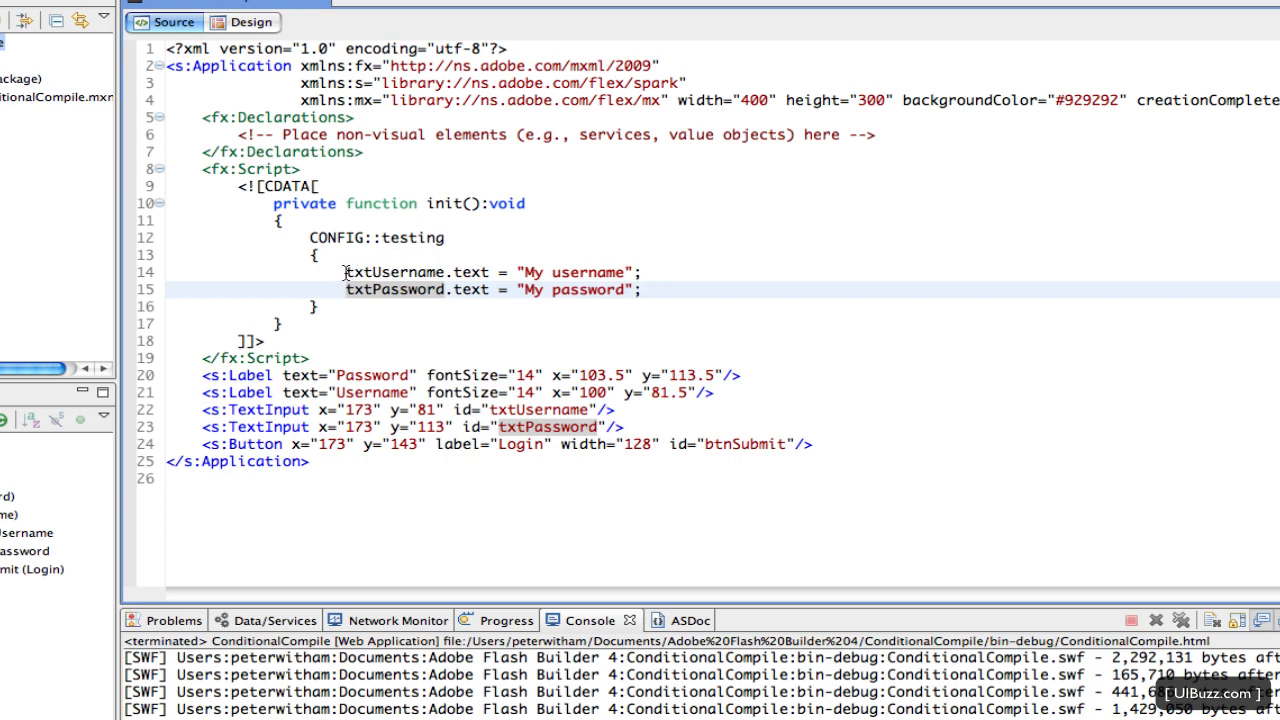
mouse_move(533, 272)
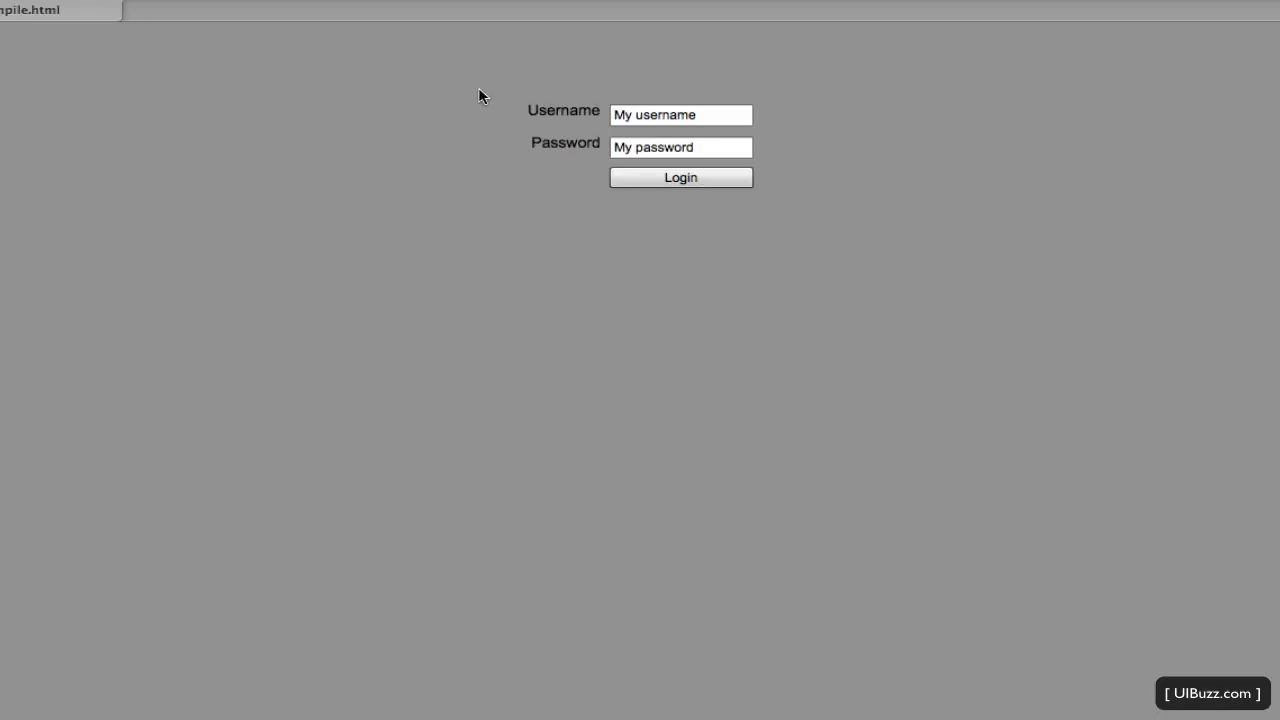
Run the login app and verify 'My username' and 'My password' are prefilled.
left_click(681, 147)
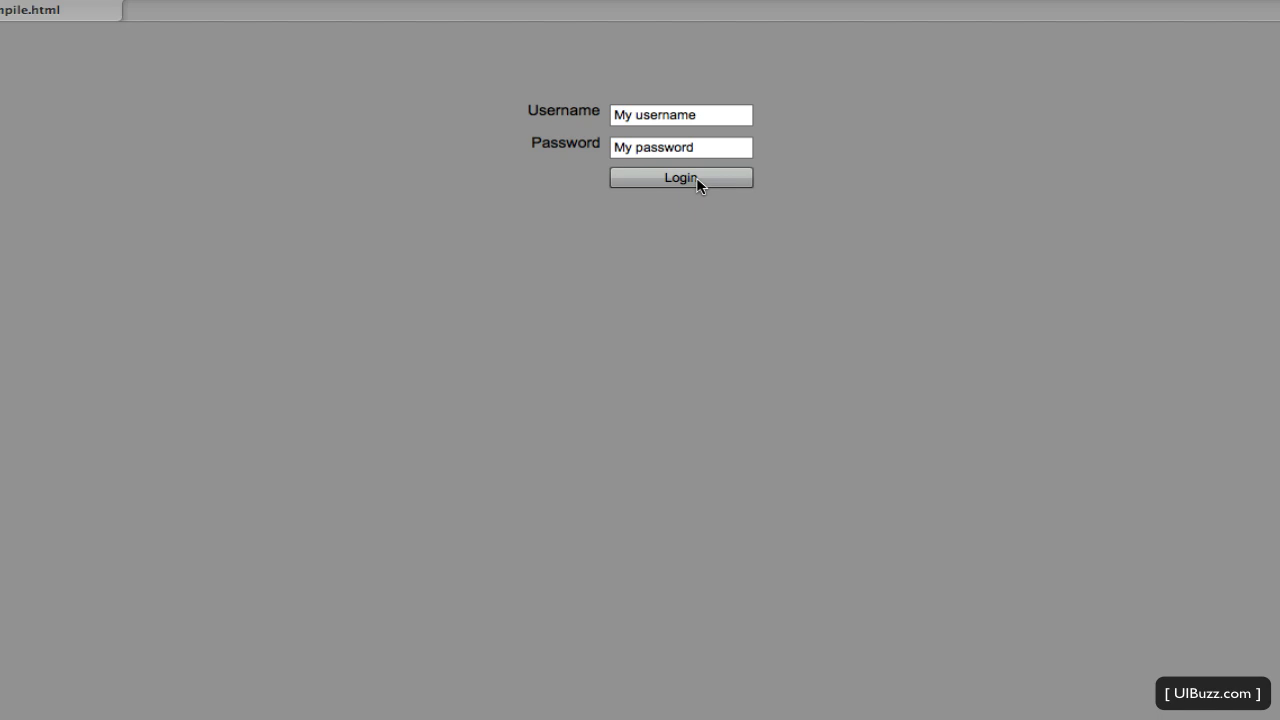
mouse_move(658, 258)
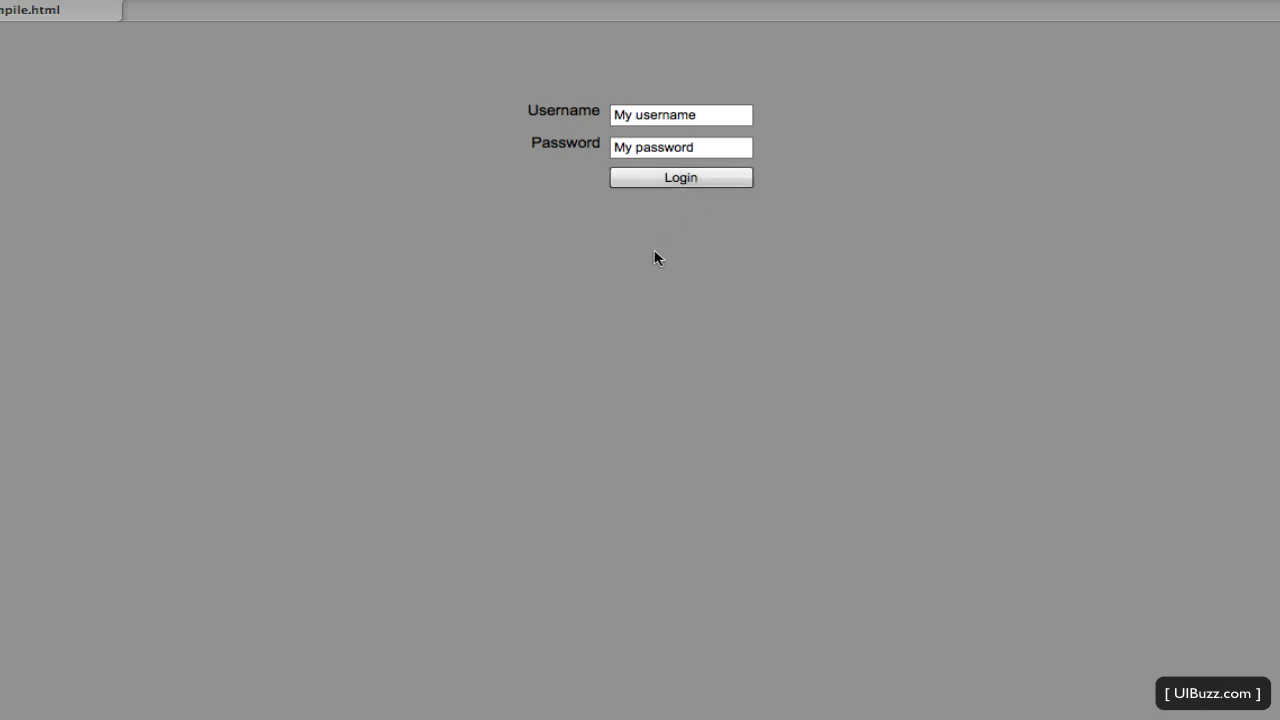
left_click(681, 114)
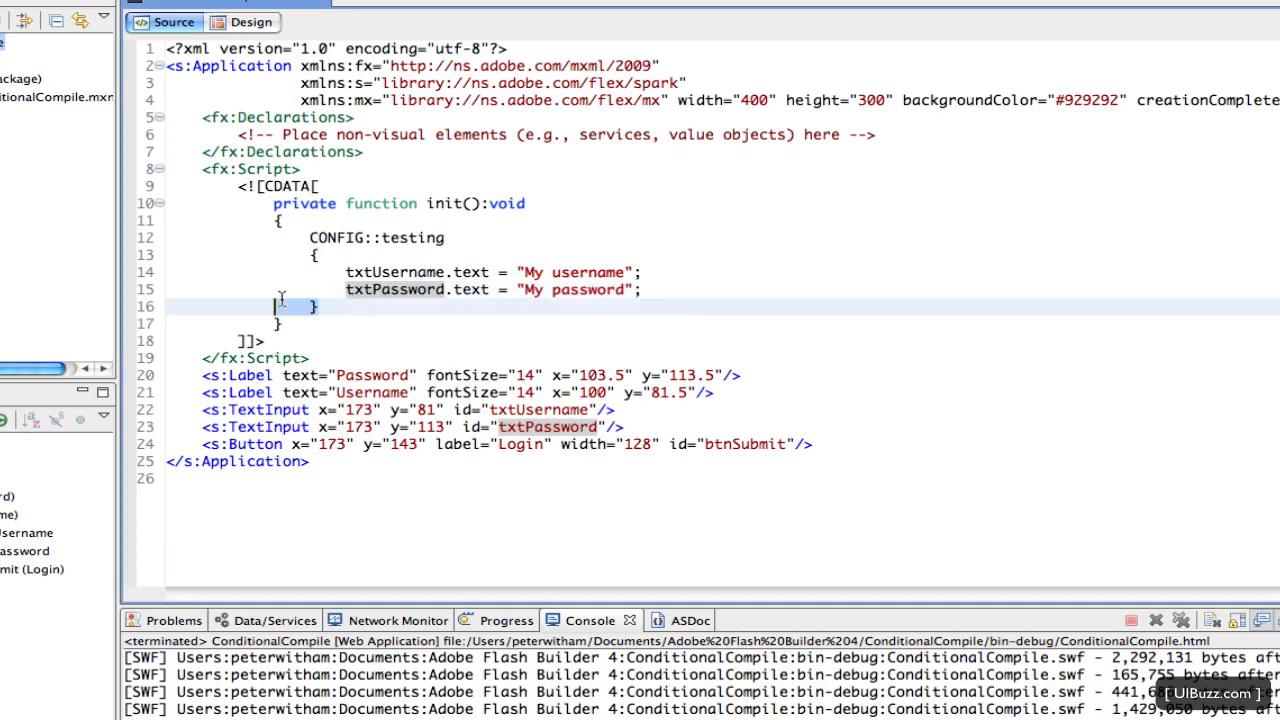
Duplicate the testing block as CONFIG::remotetesting, appending 'remote' to both username and password strings.
left_click_drag(310, 238, 320, 306)
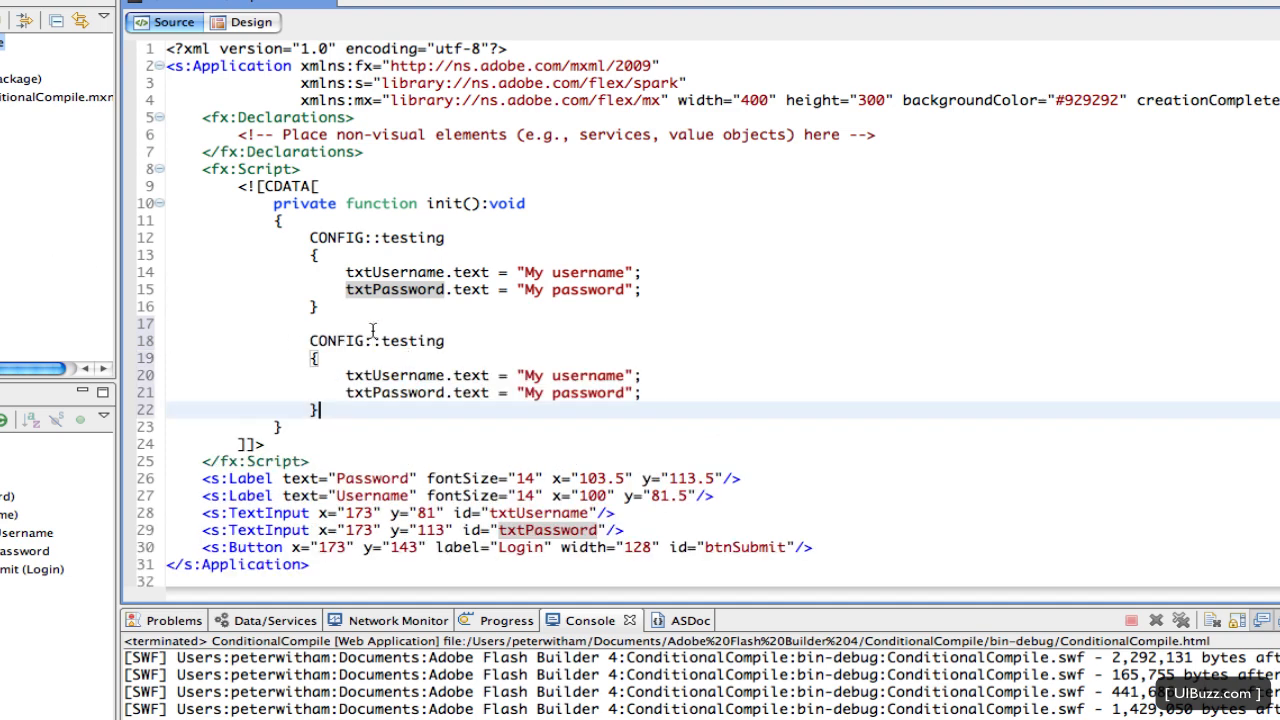
left_click(383, 341)
type("remote")
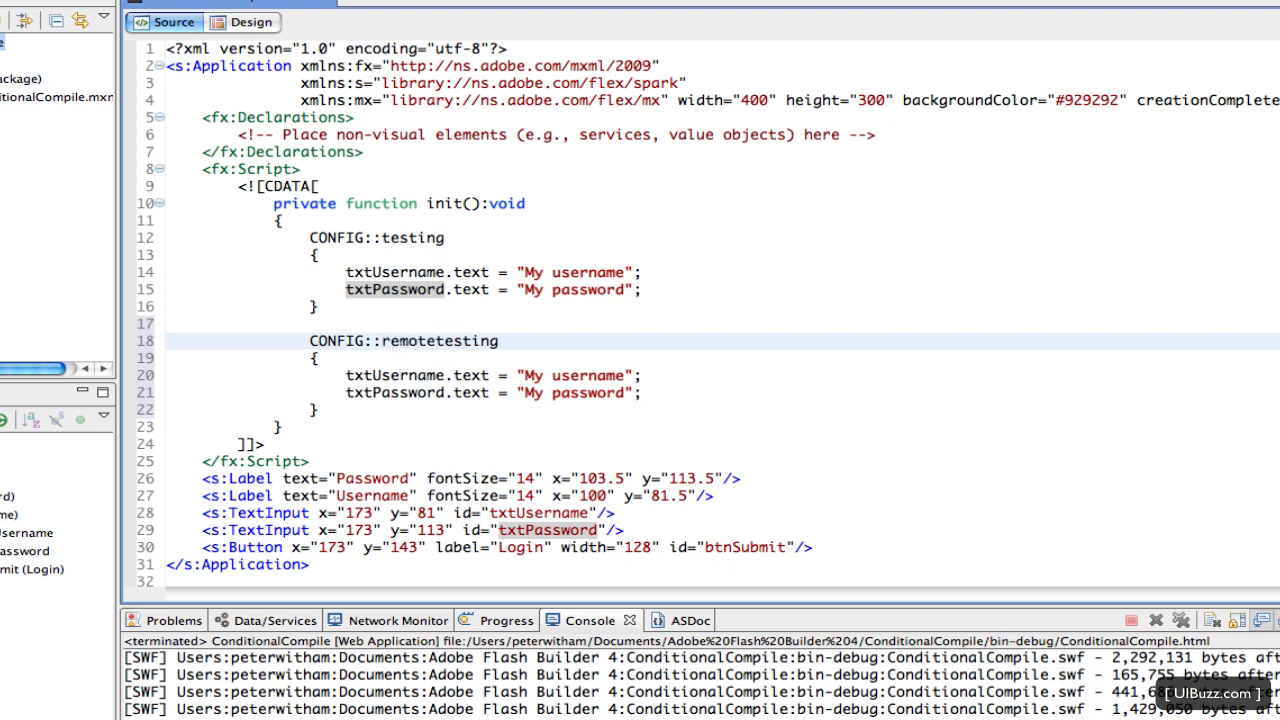
left_click(437, 341)
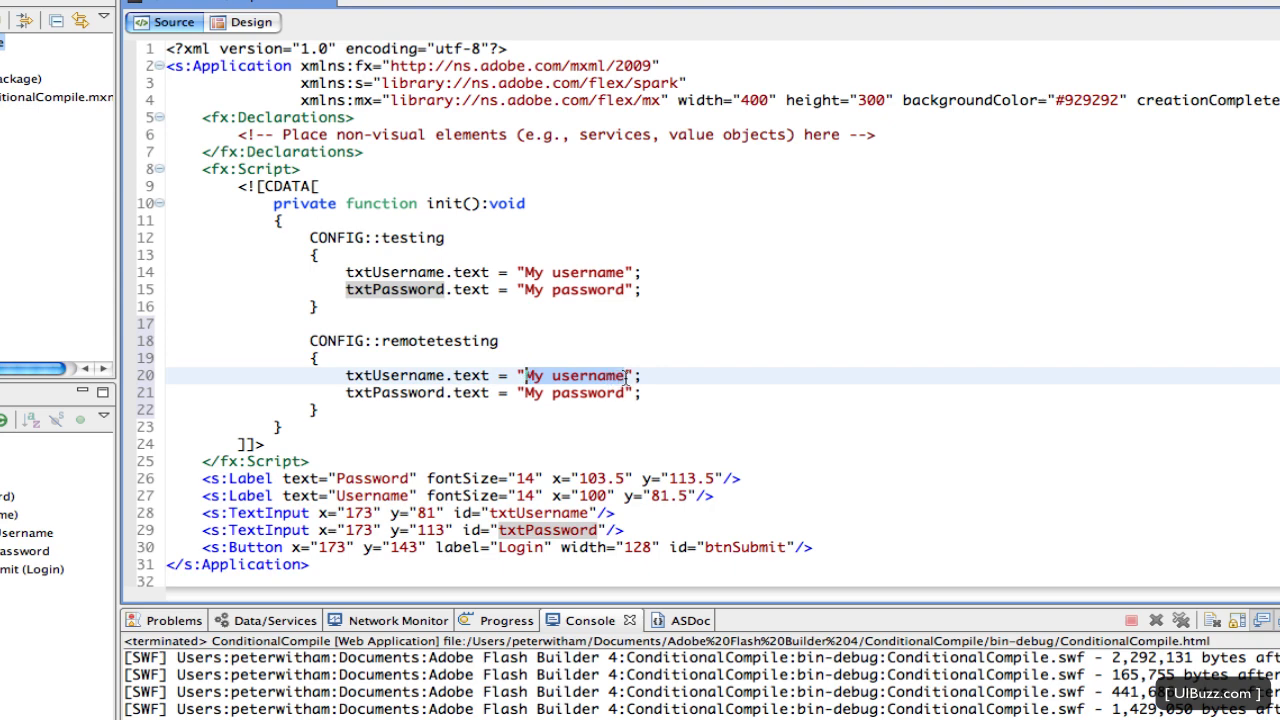
type("remote")
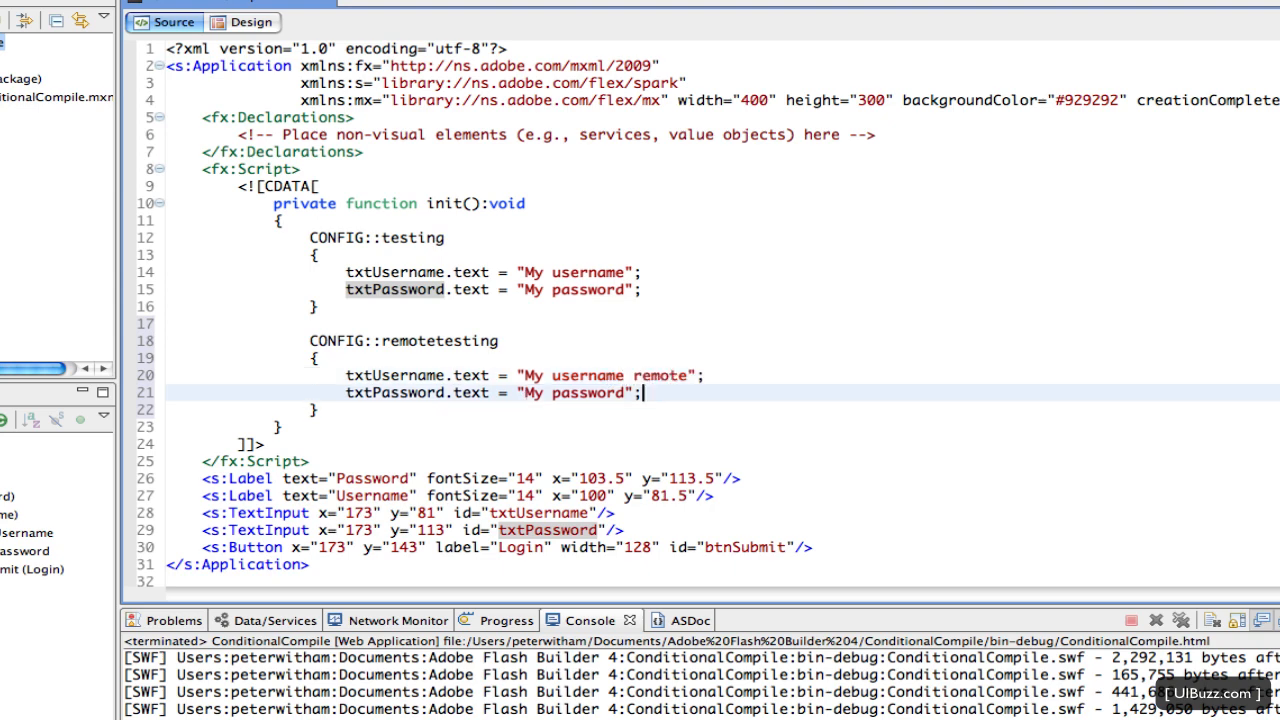
type("remote")
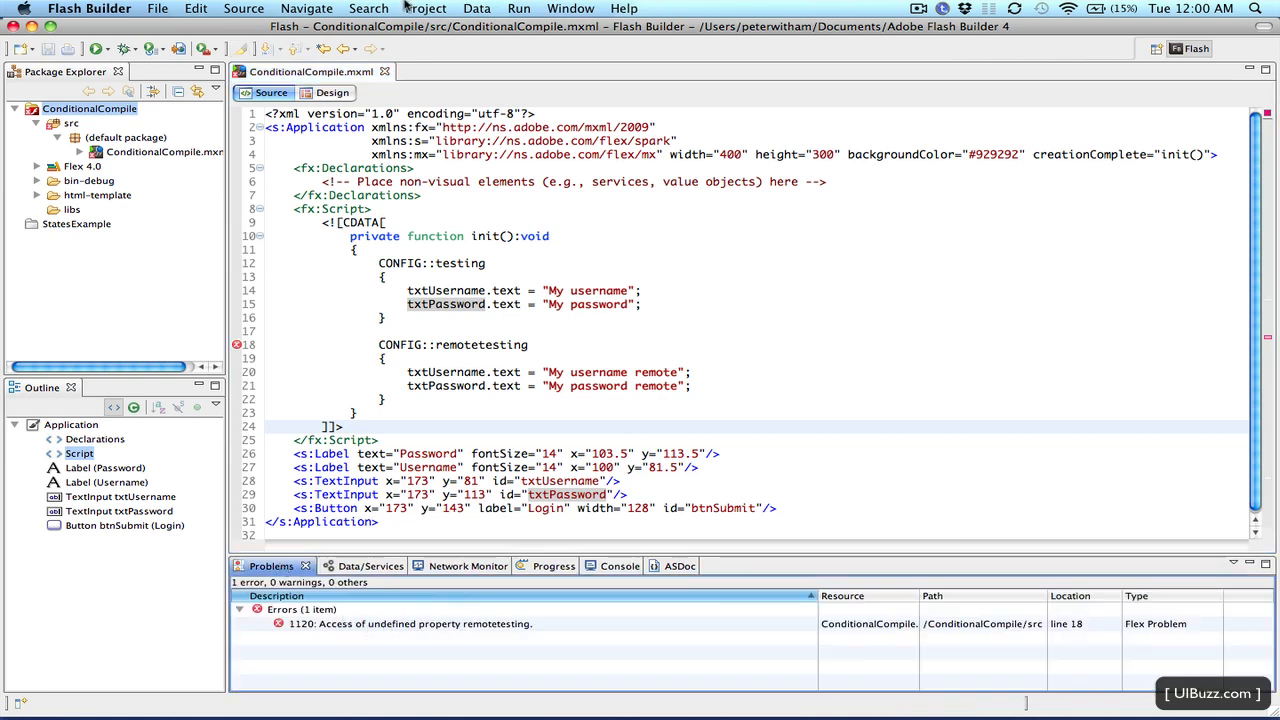
Define CONFIG::remotetesting true and CONFIG::testing false in Flex Compiler arguments, then confirm.
left_click(425, 8)
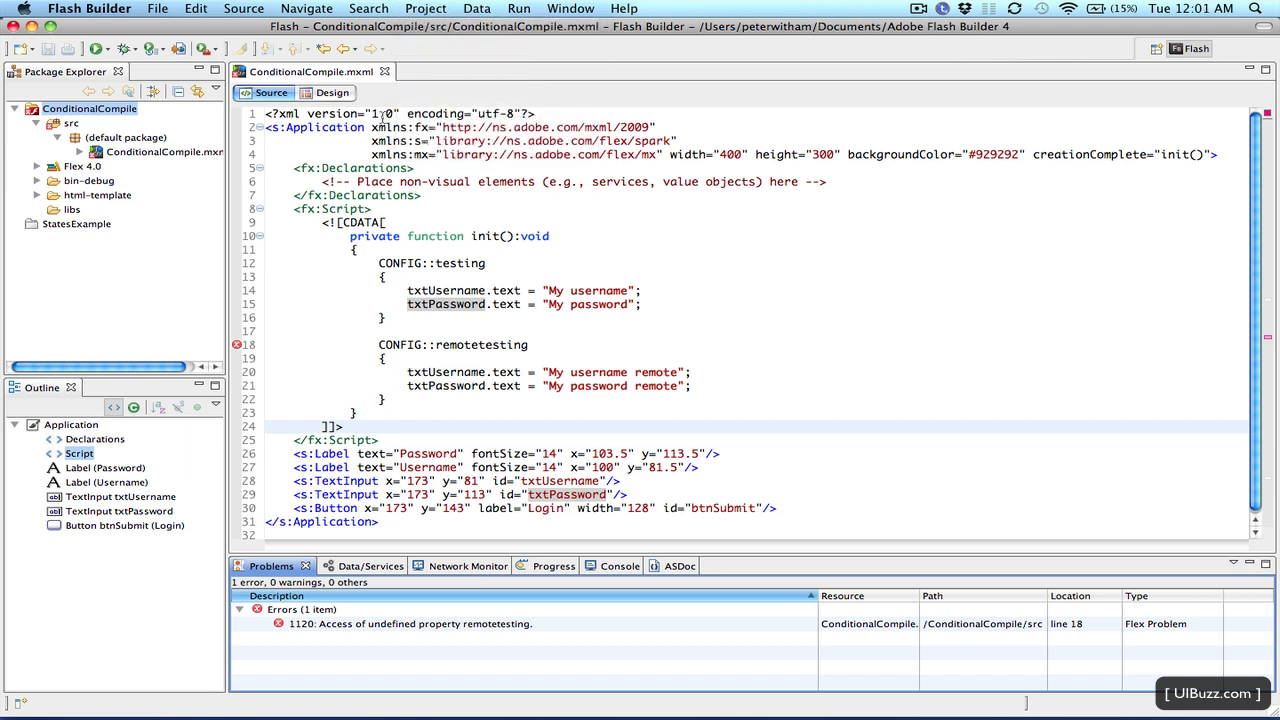
left_click(425, 8)
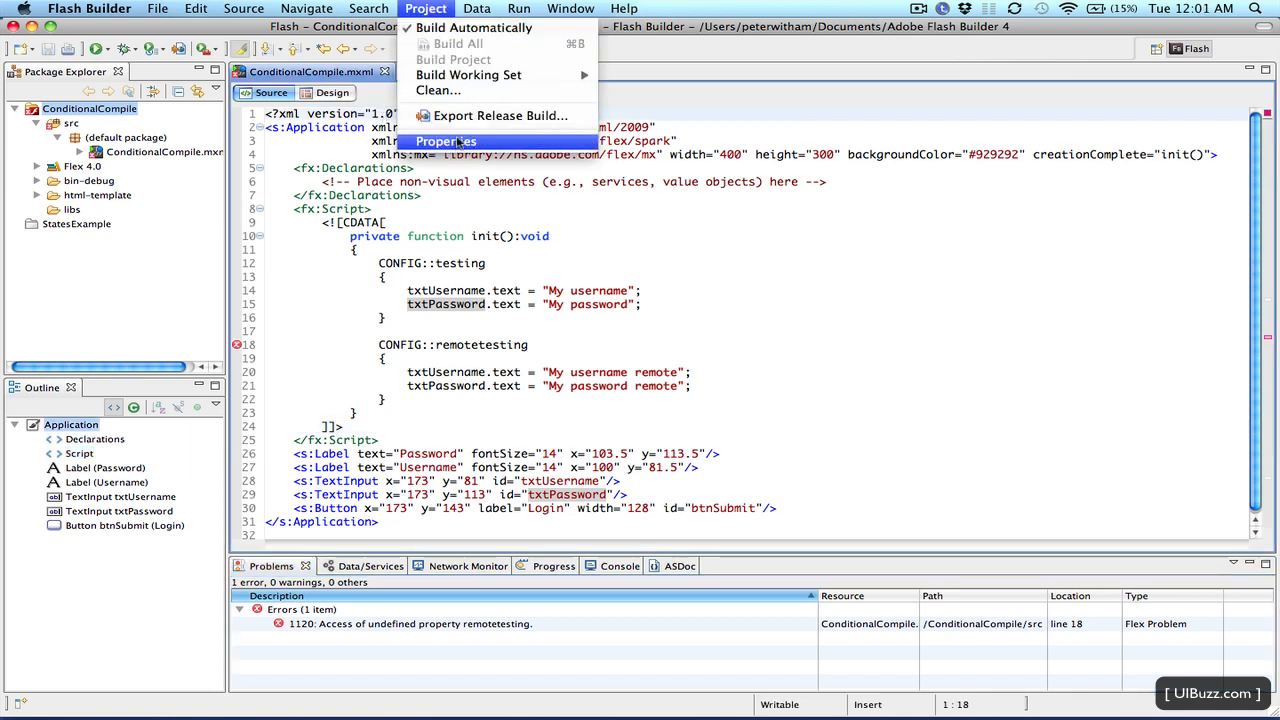
left_click(446, 141)
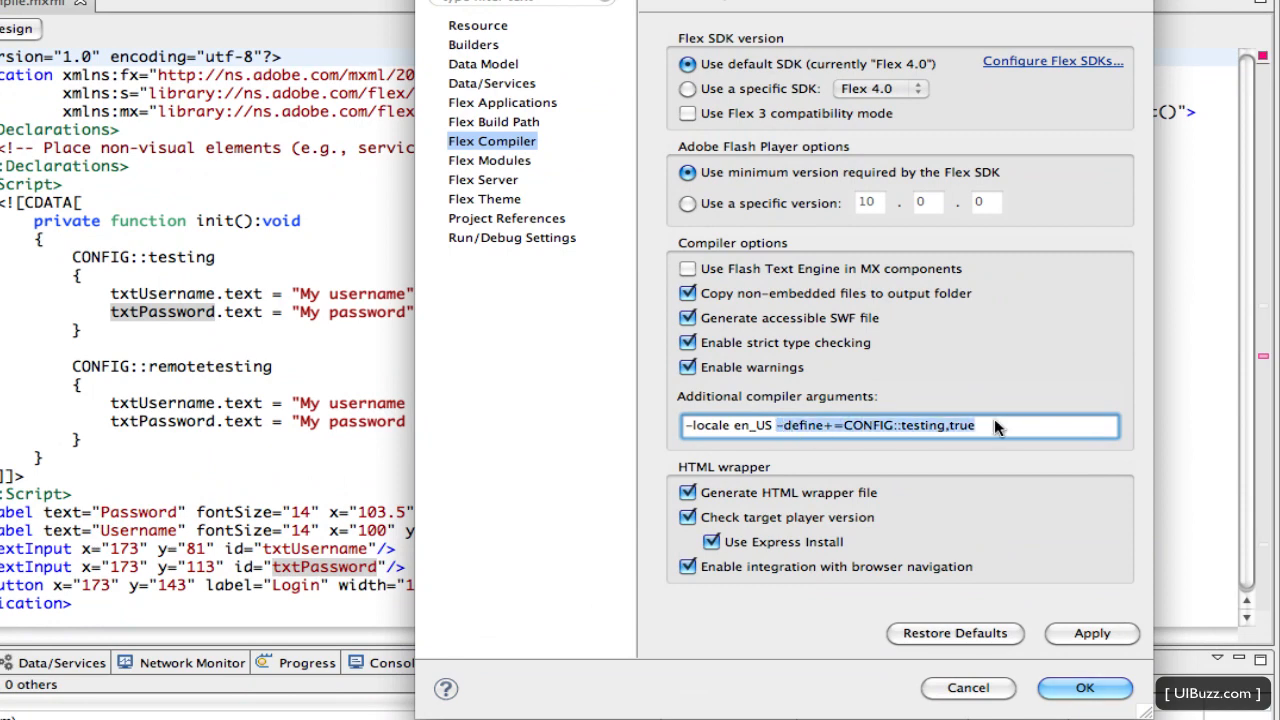
type("-define+=CONFIG::testing,true")
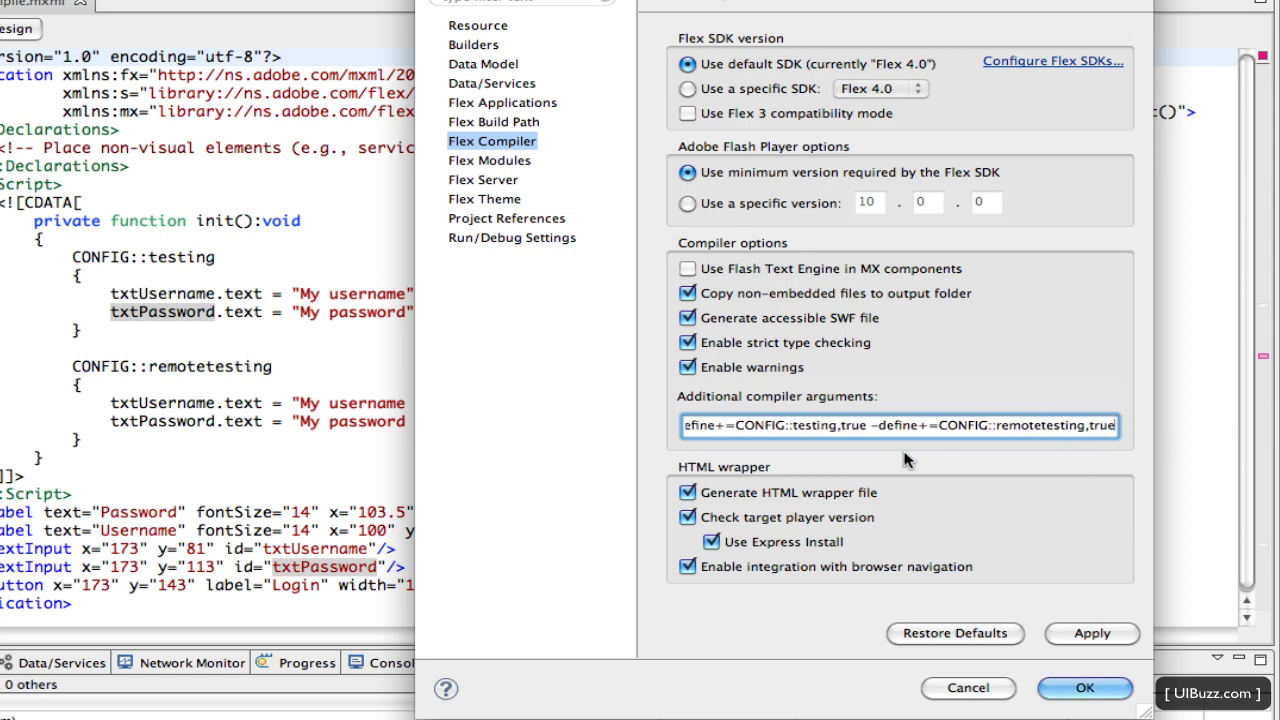
type("-locale en_US -d")
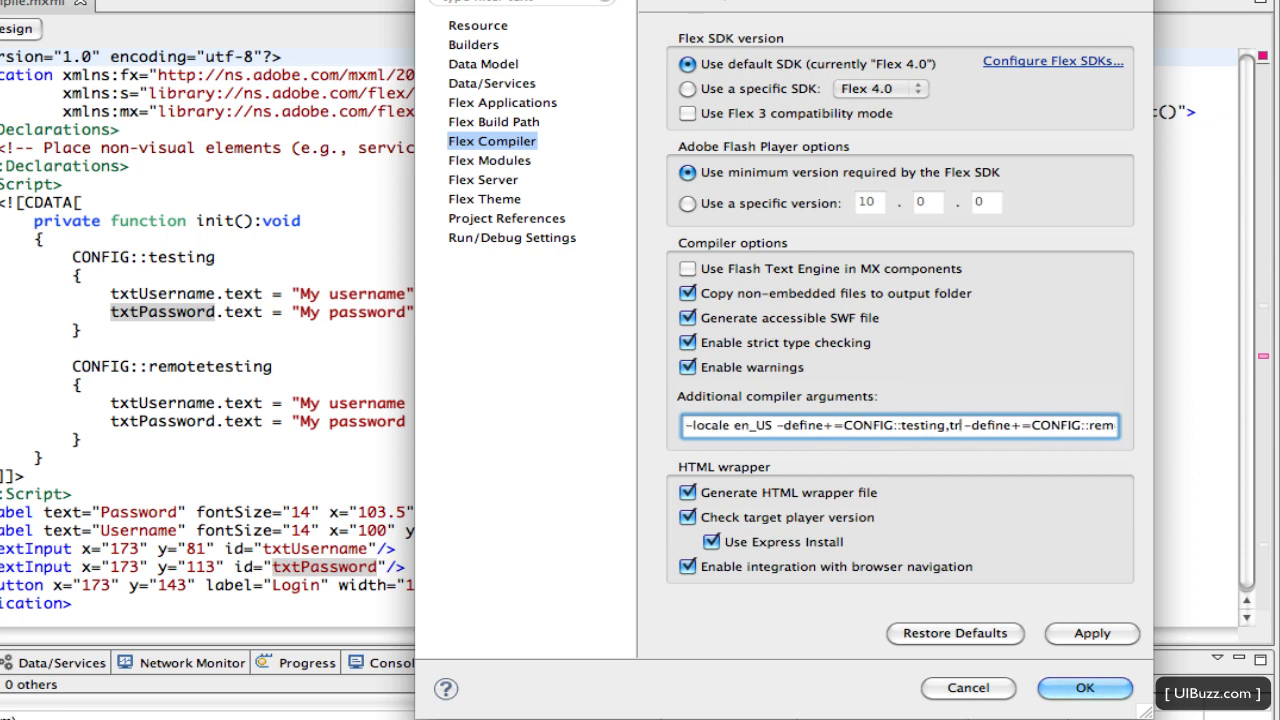
type("false")
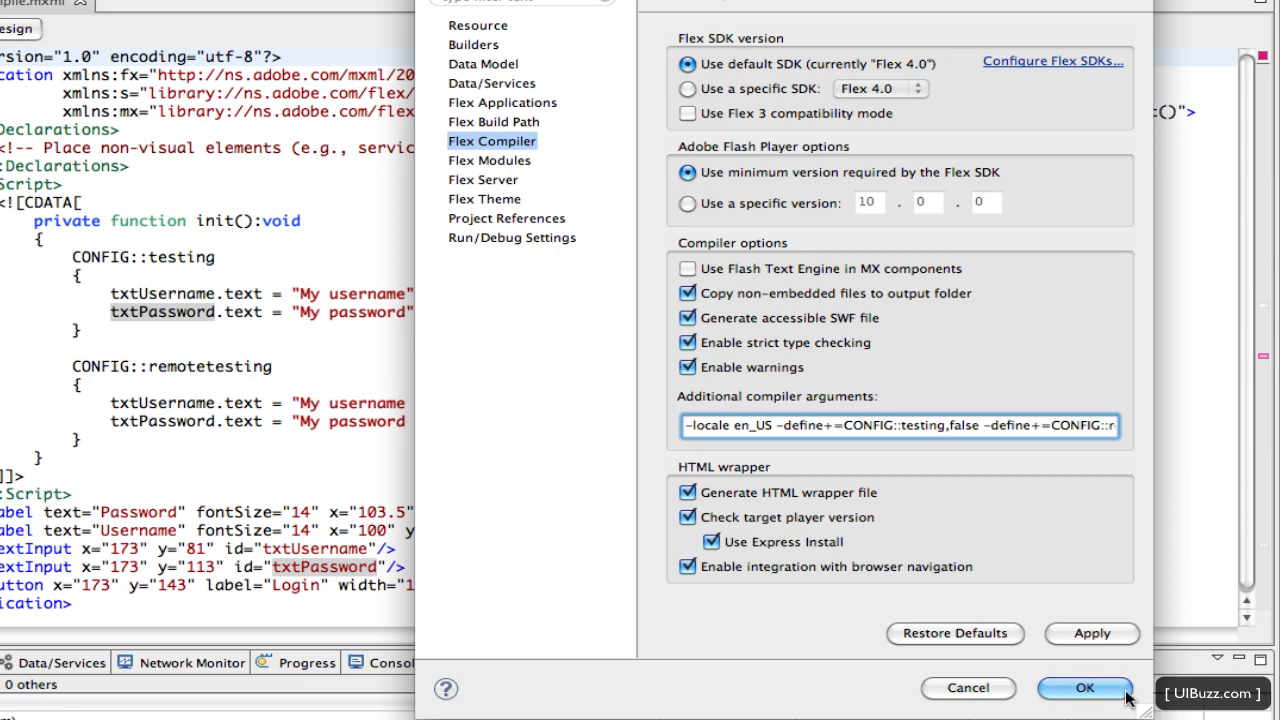
left_click(1085, 688)
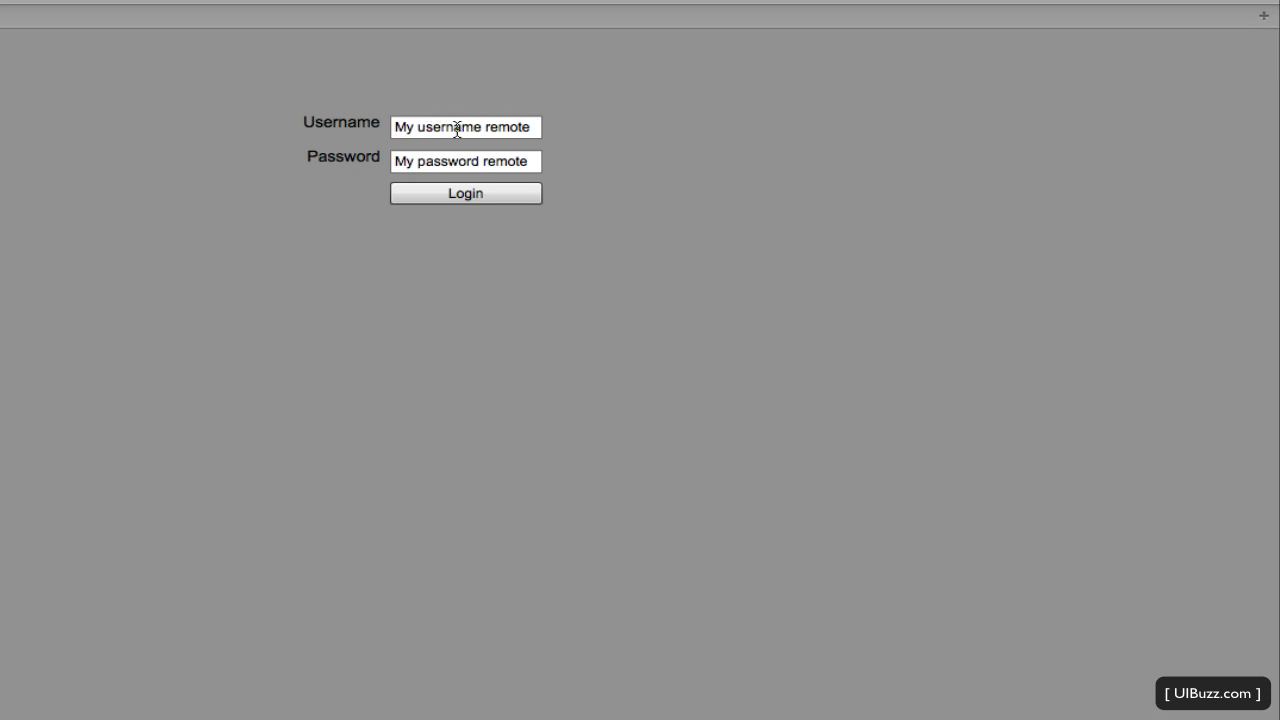
mouse_move(277, 181)
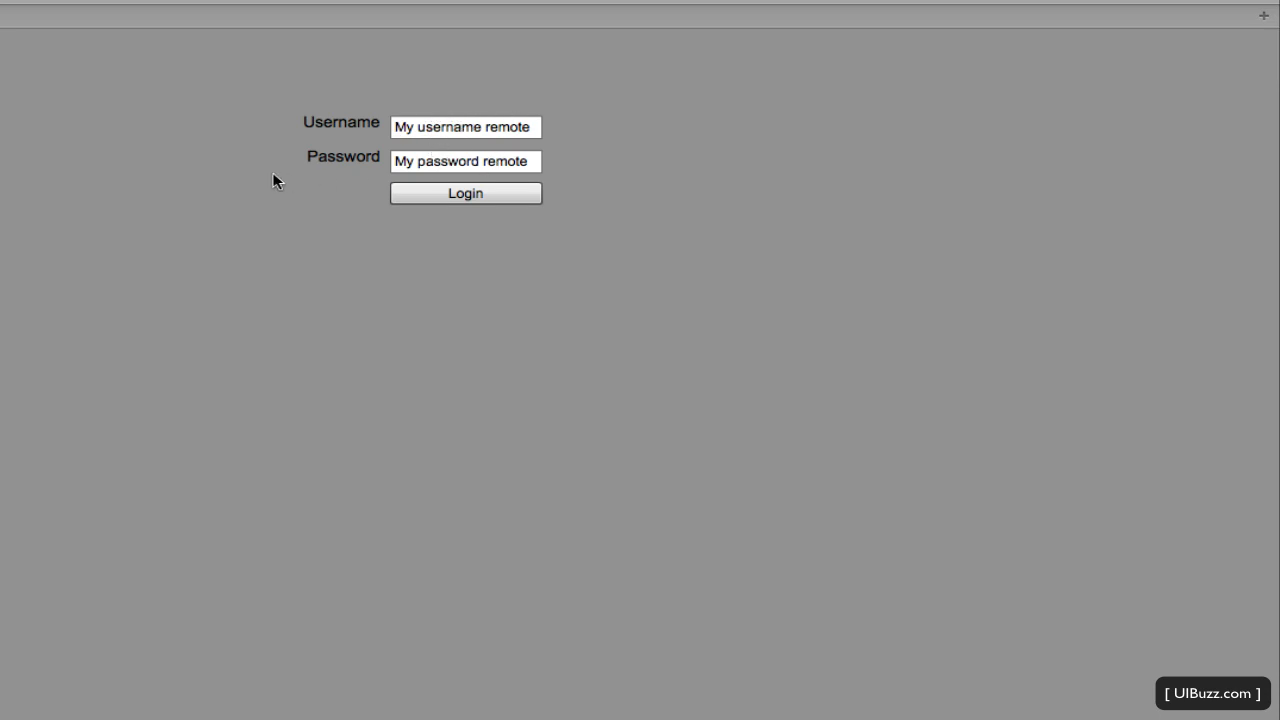